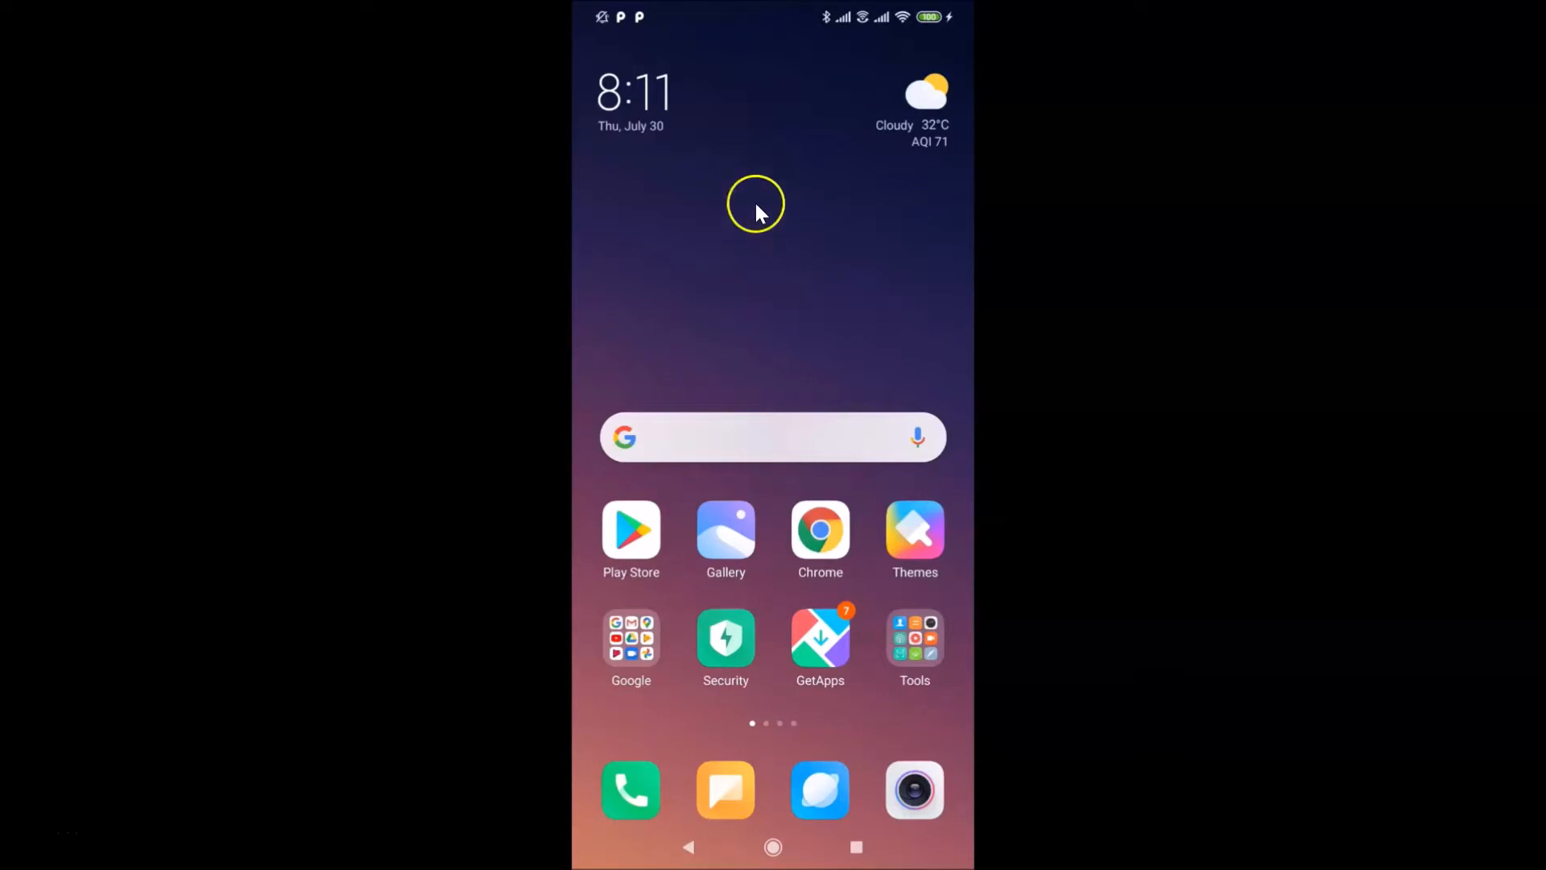
pyautogui.moveTo(779, 266)
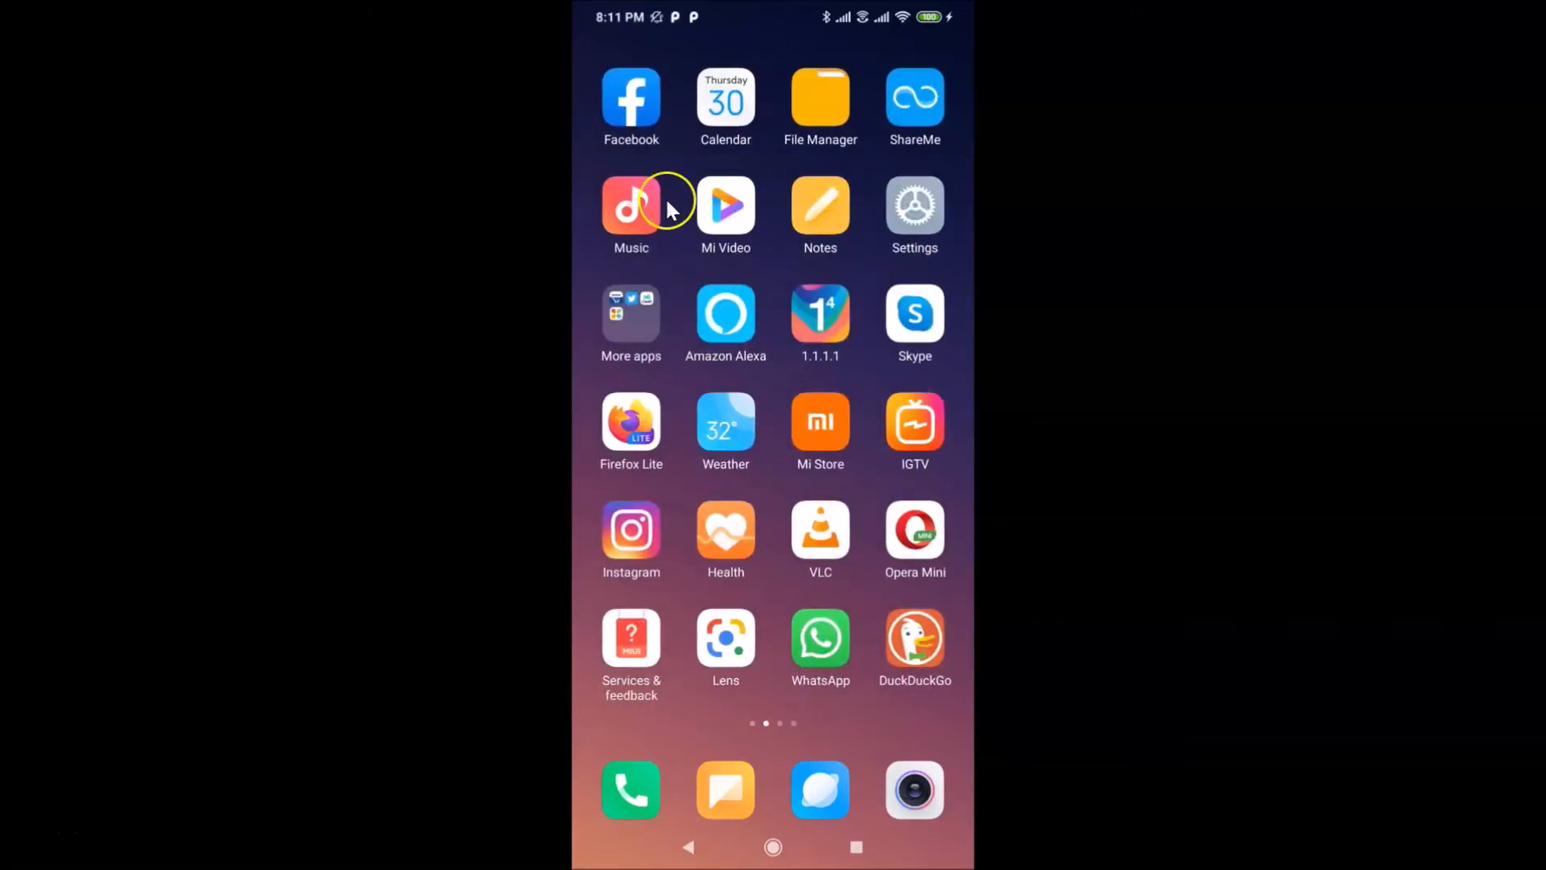
pyautogui.moveTo(641, 106)
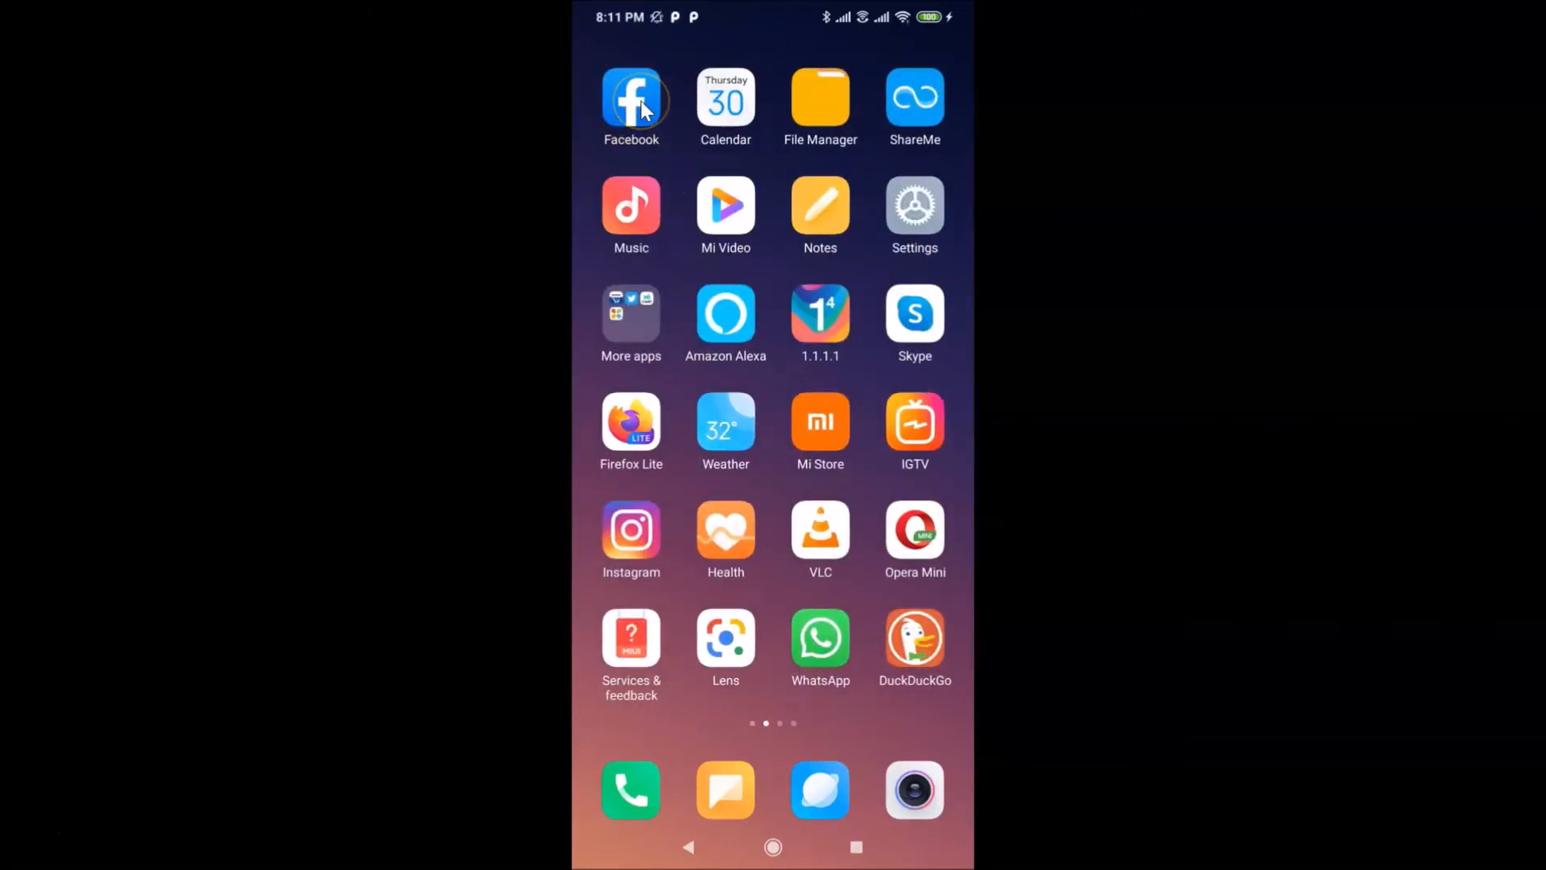
# Launch the Facebook app and wait for the News Feed to load.
pyautogui.click(631, 101)
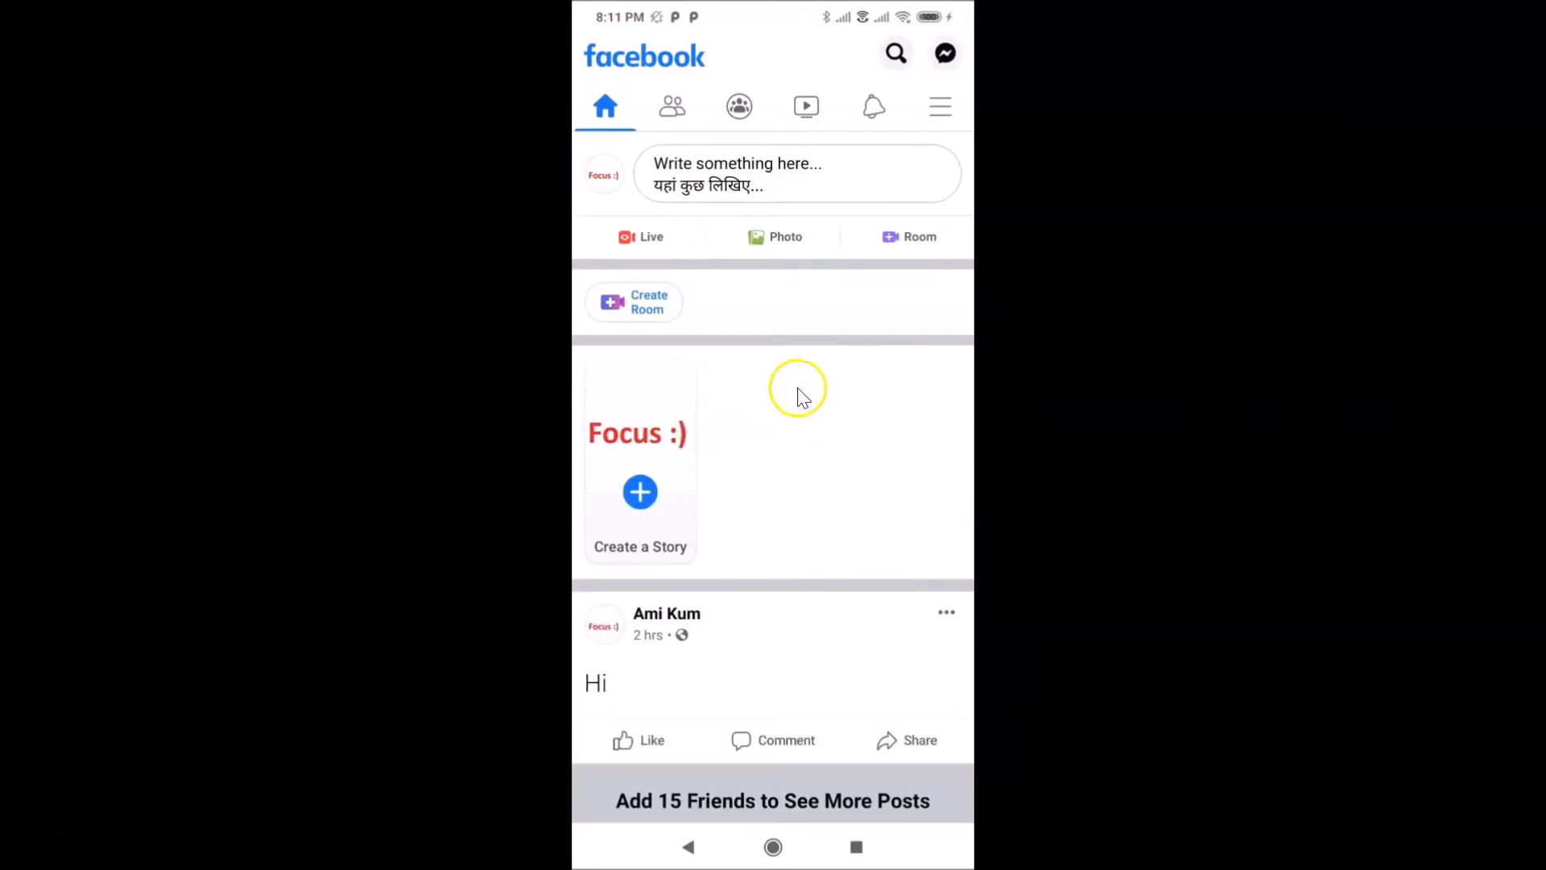
pyautogui.moveTo(769, 435)
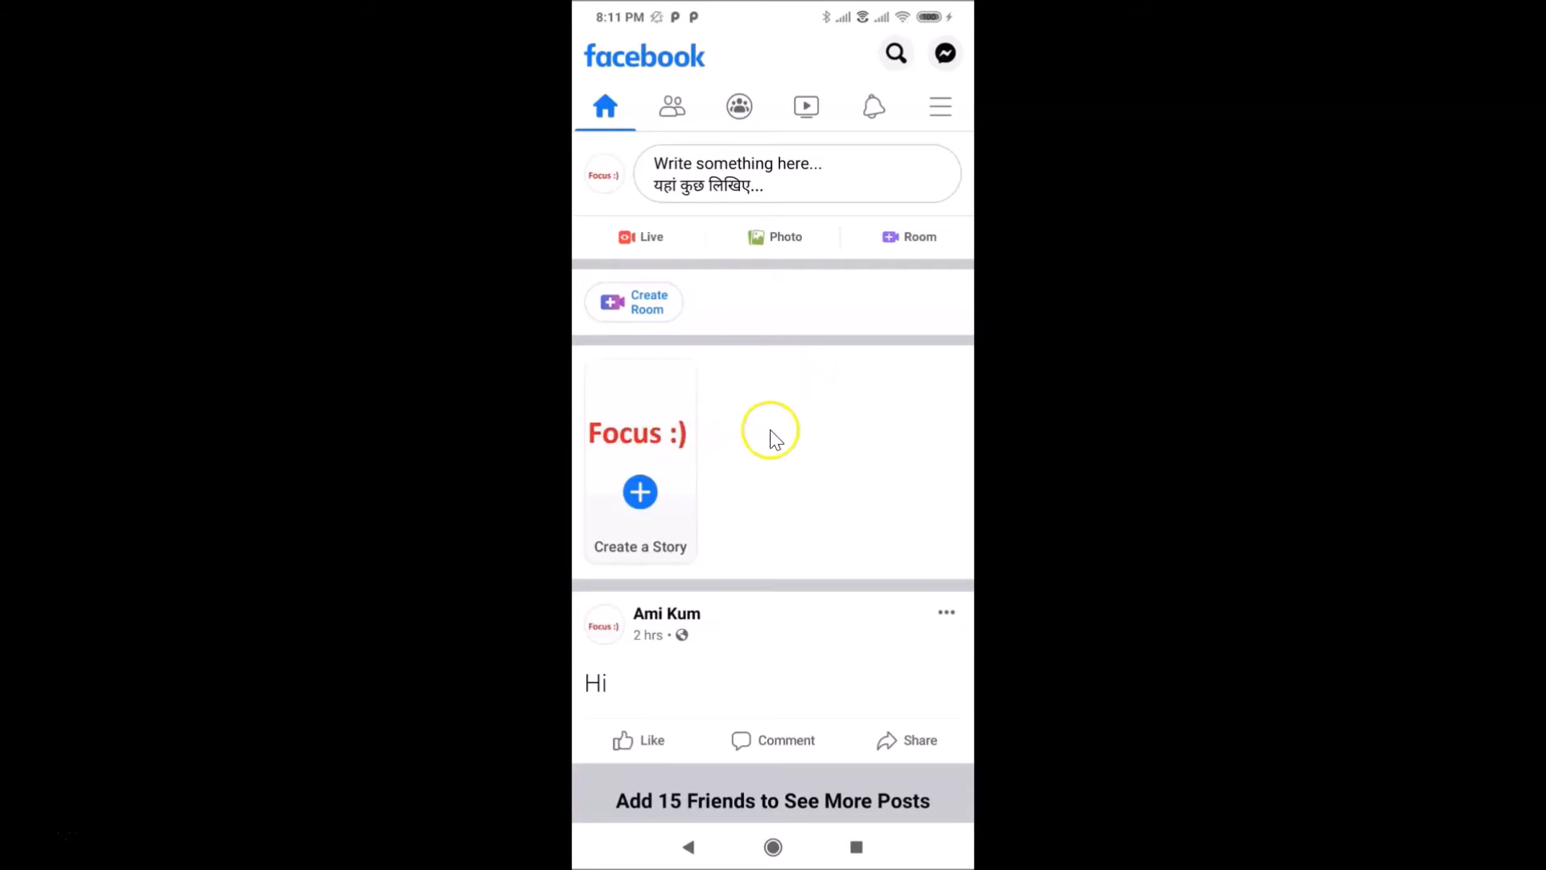
pyautogui.moveTo(851, 413)
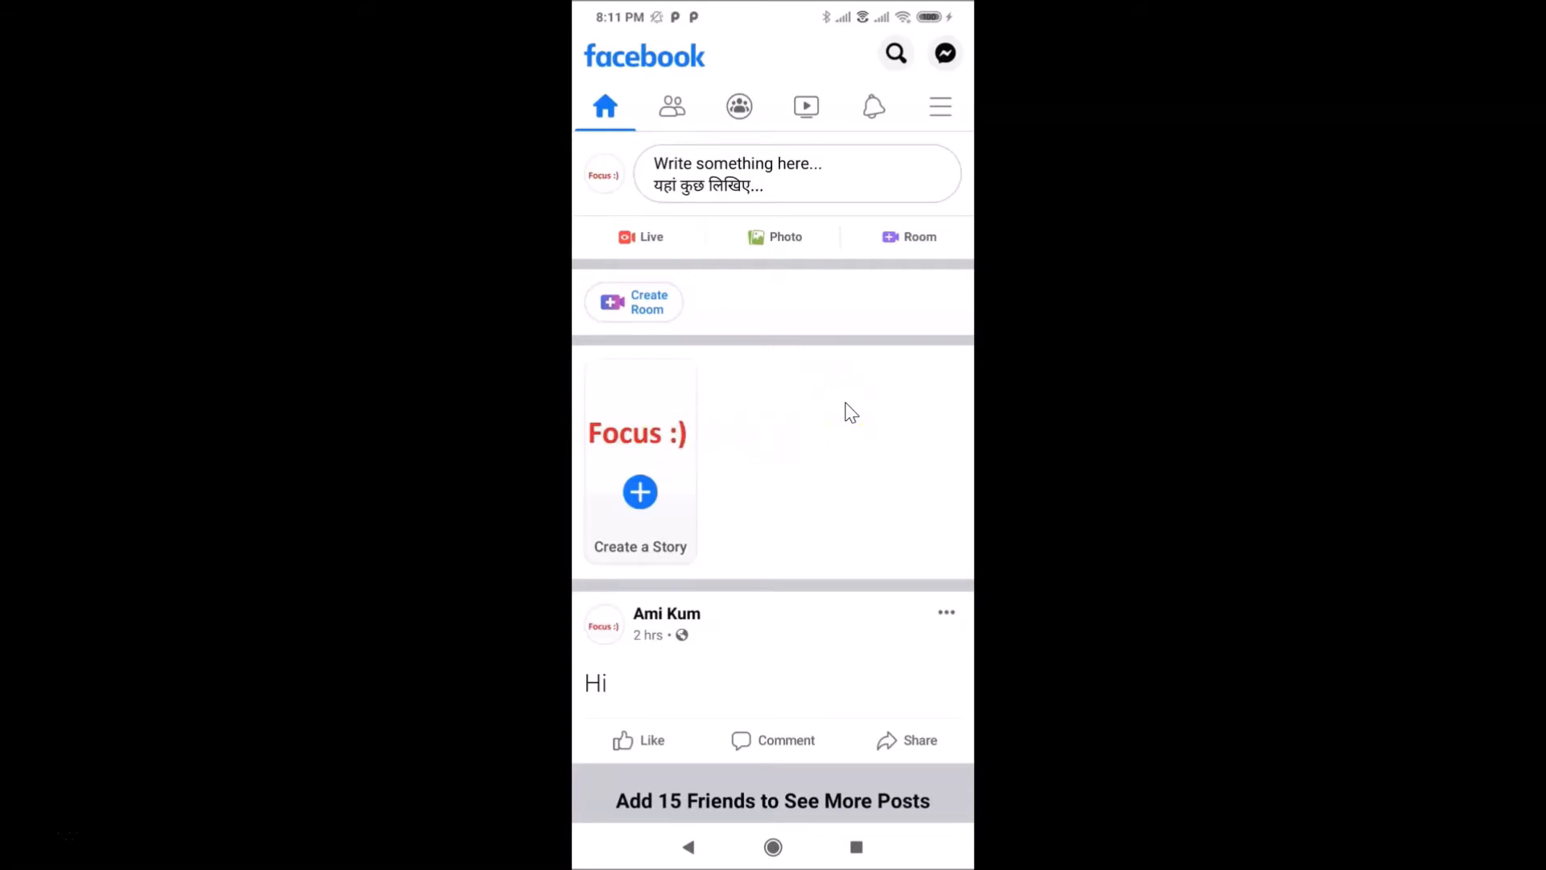
pyautogui.moveTo(898, 168)
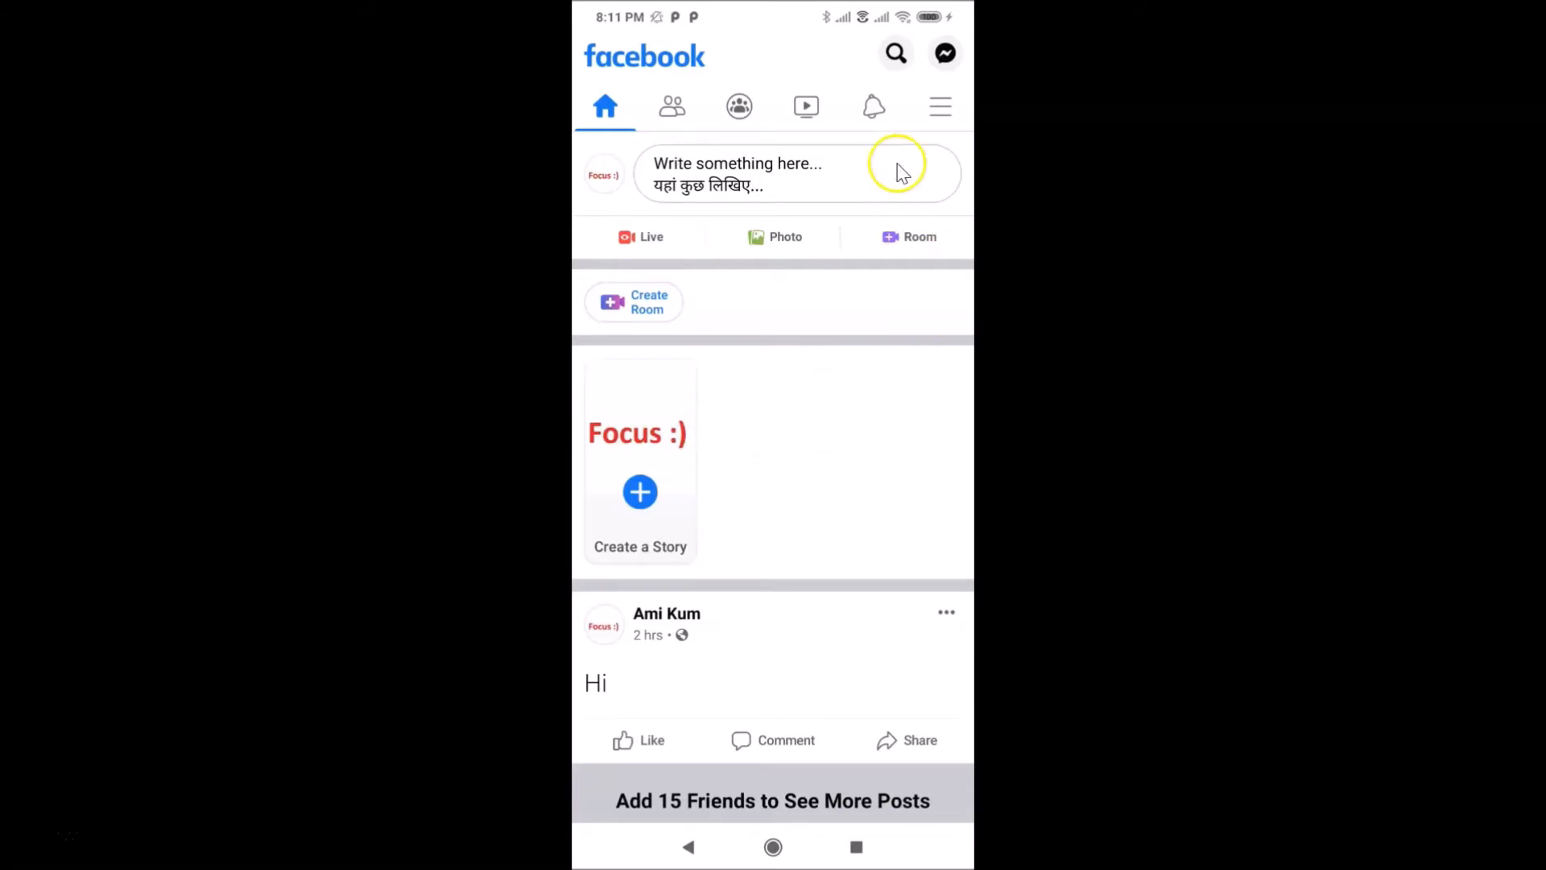
pyautogui.moveTo(925, 118)
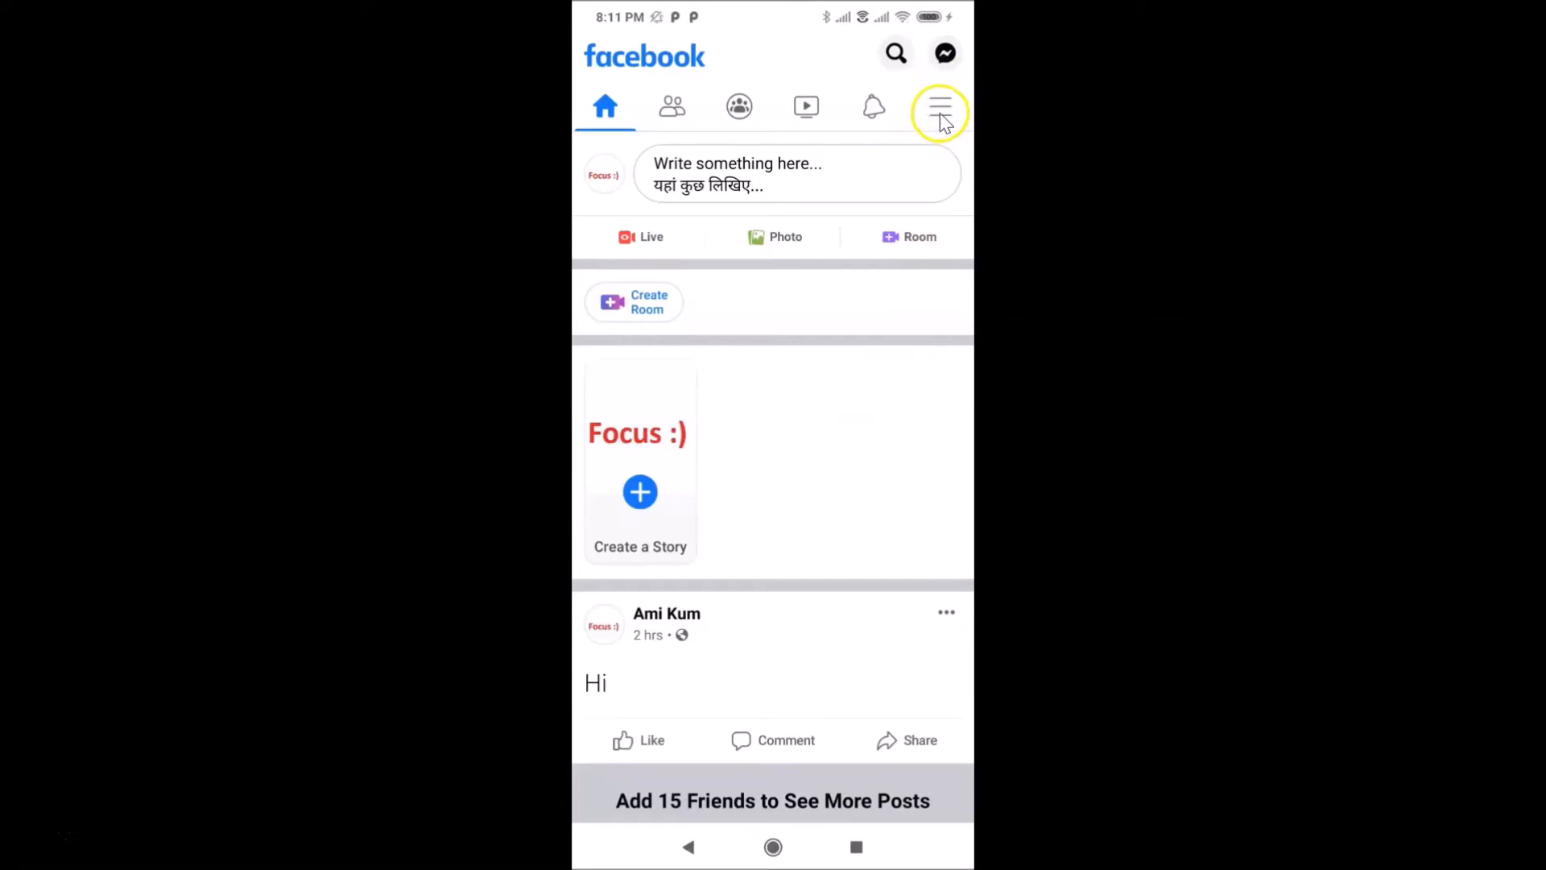
# Open the main menu listing Marketplace, Groups, Saved and your profile link.
pyautogui.click(939, 106)
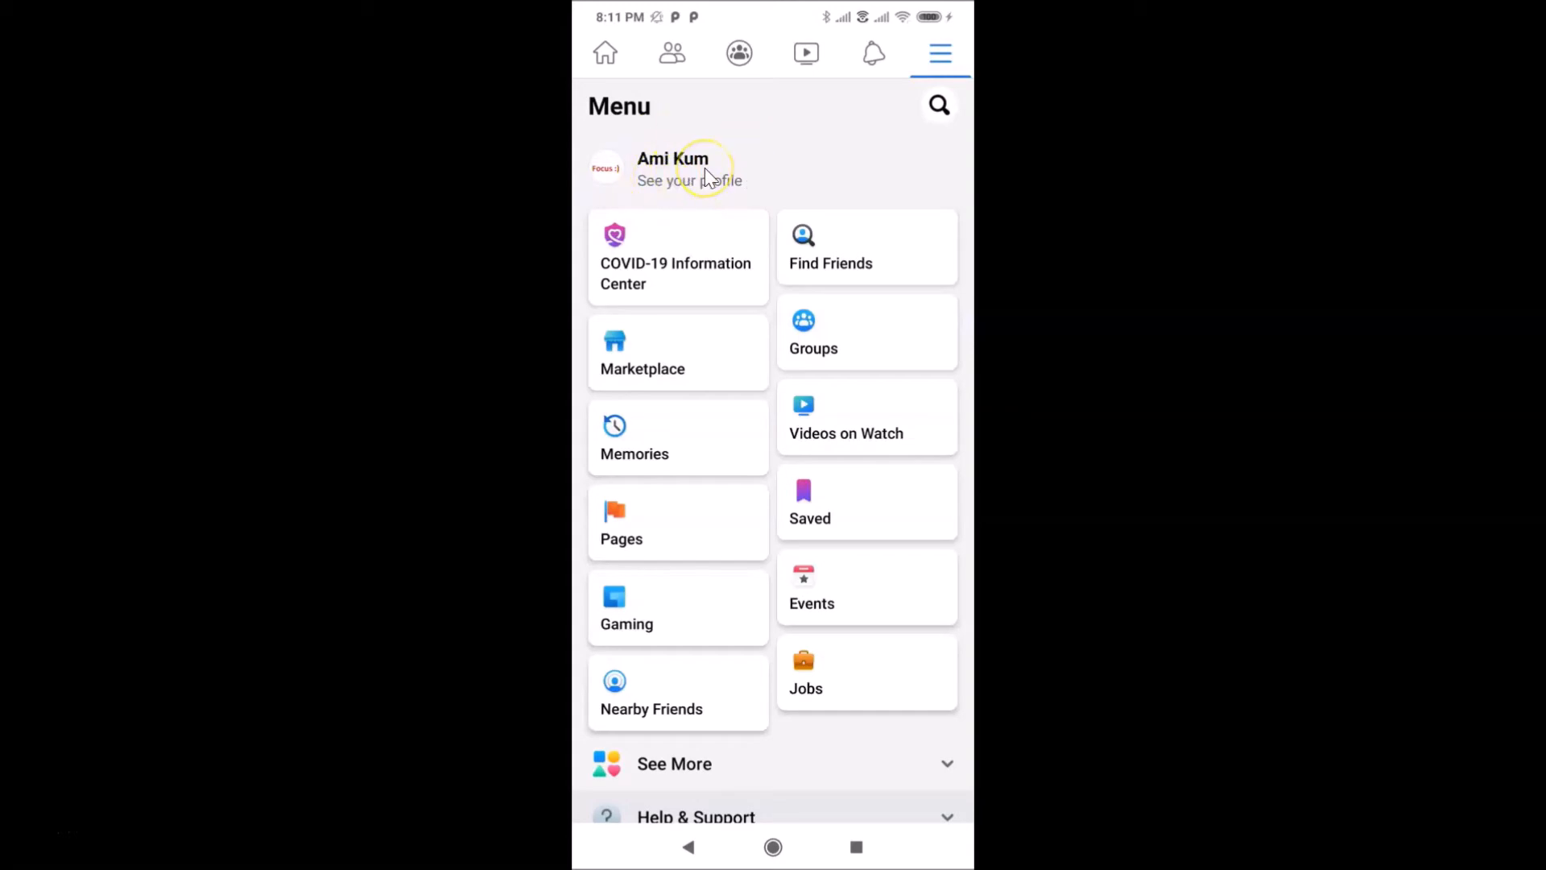
# Go to your own profile page via 'See your profile' in the Menu.
pyautogui.click(688, 180)
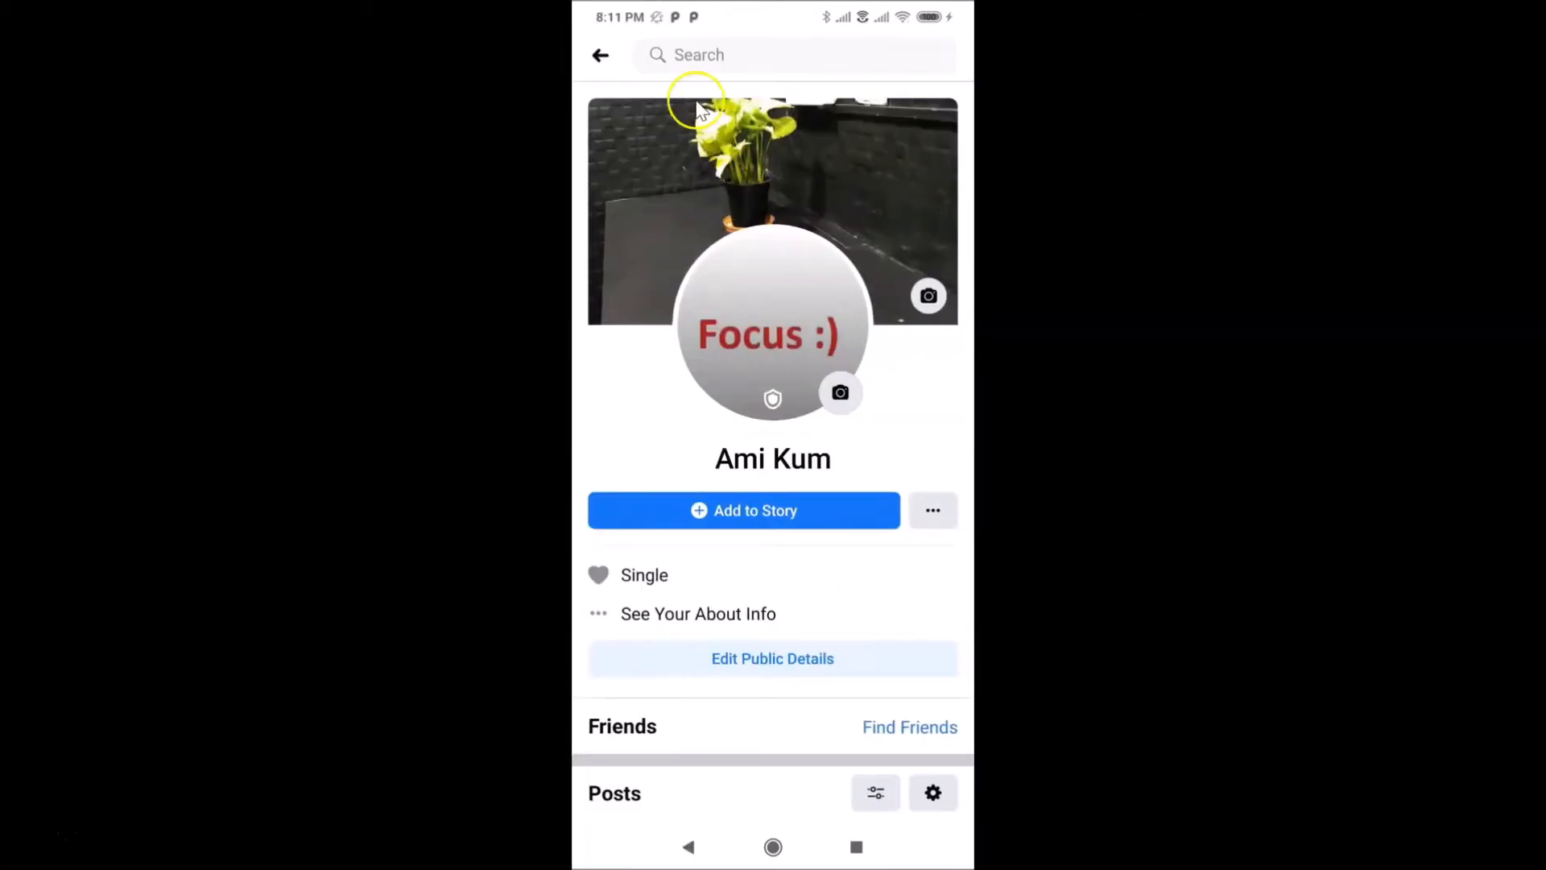
pyautogui.moveTo(779, 434)
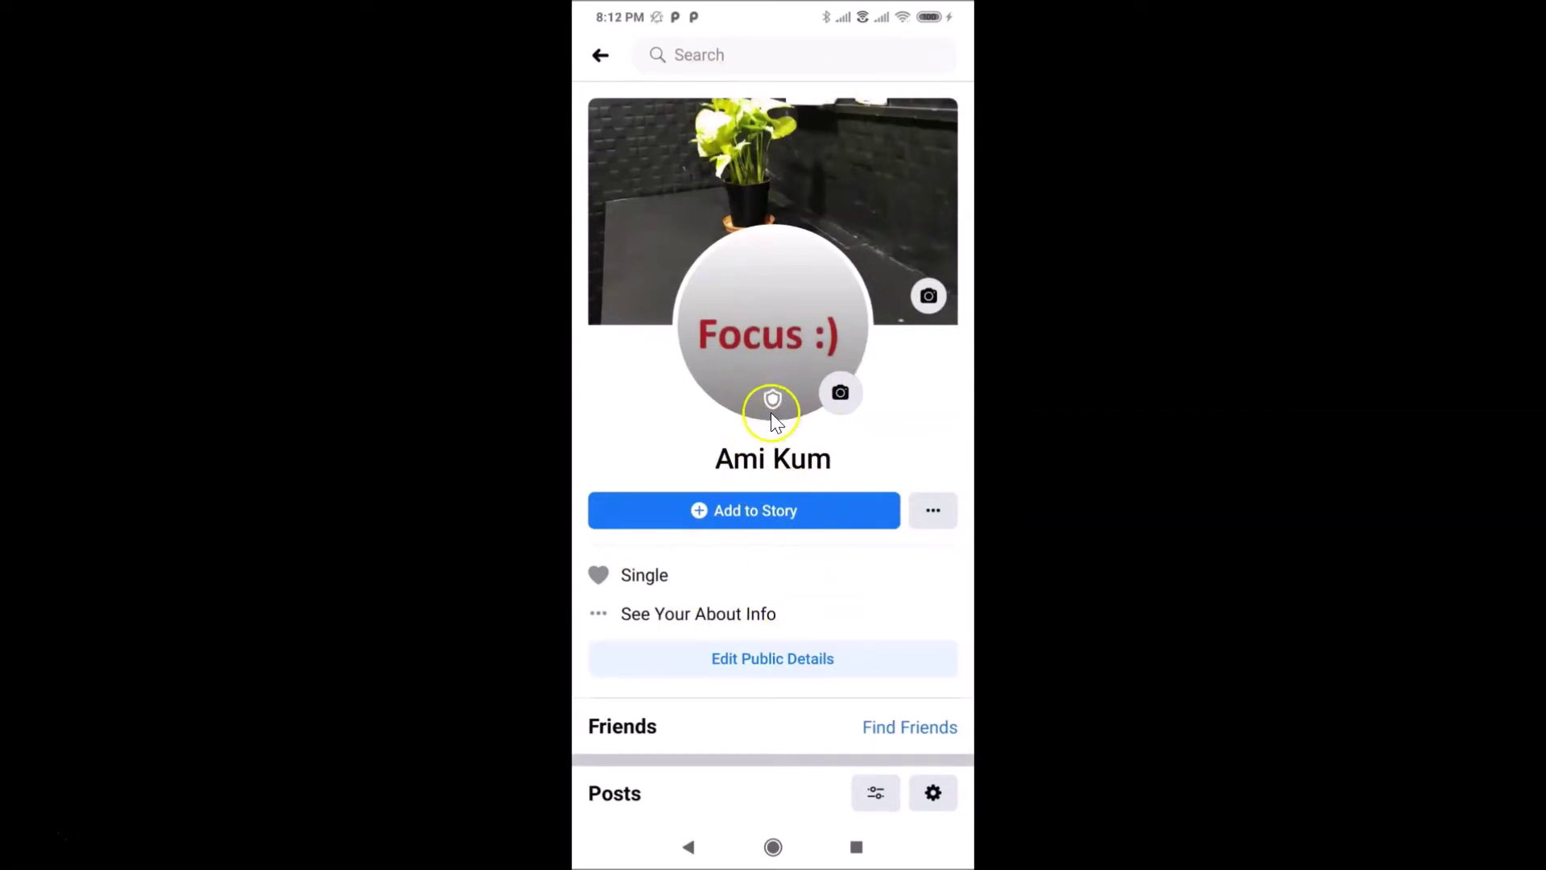
pyautogui.moveTo(725, 360)
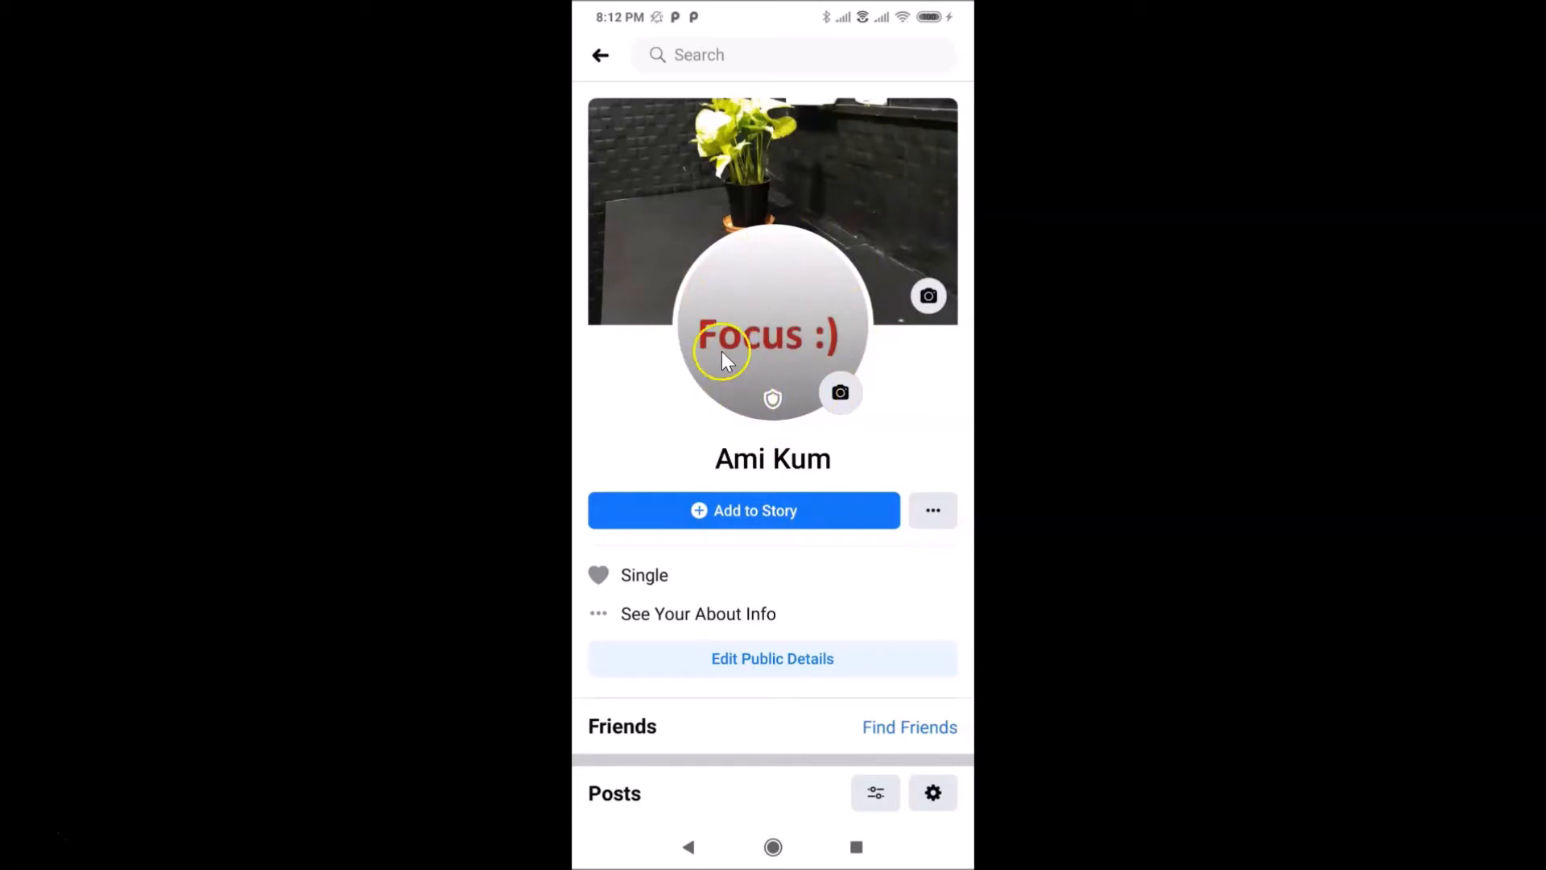
pyautogui.moveTo(809, 390)
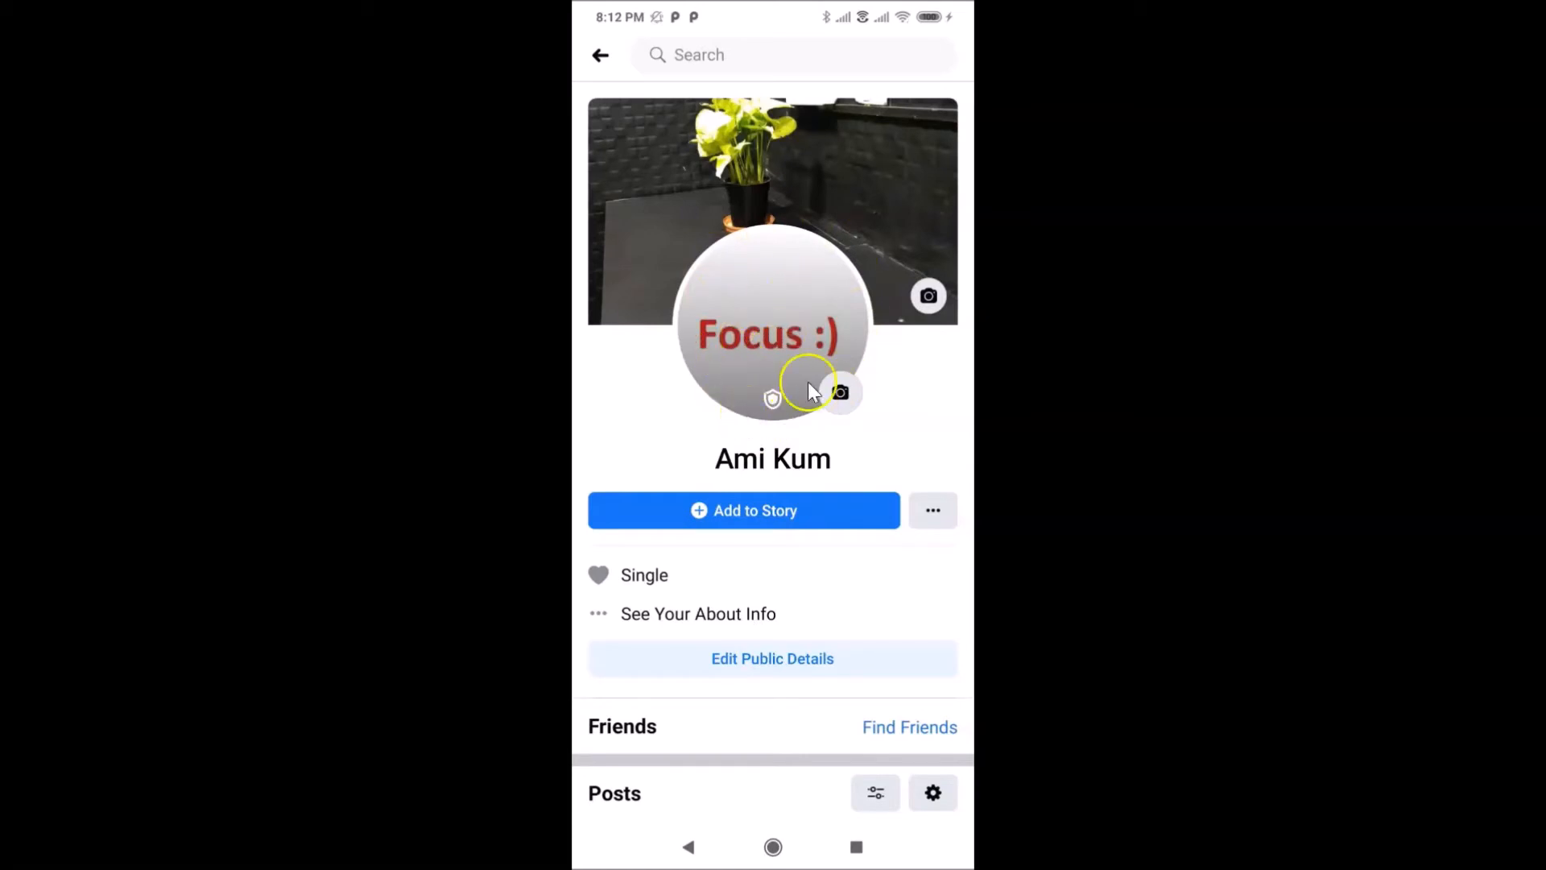
pyautogui.moveTo(799, 403)
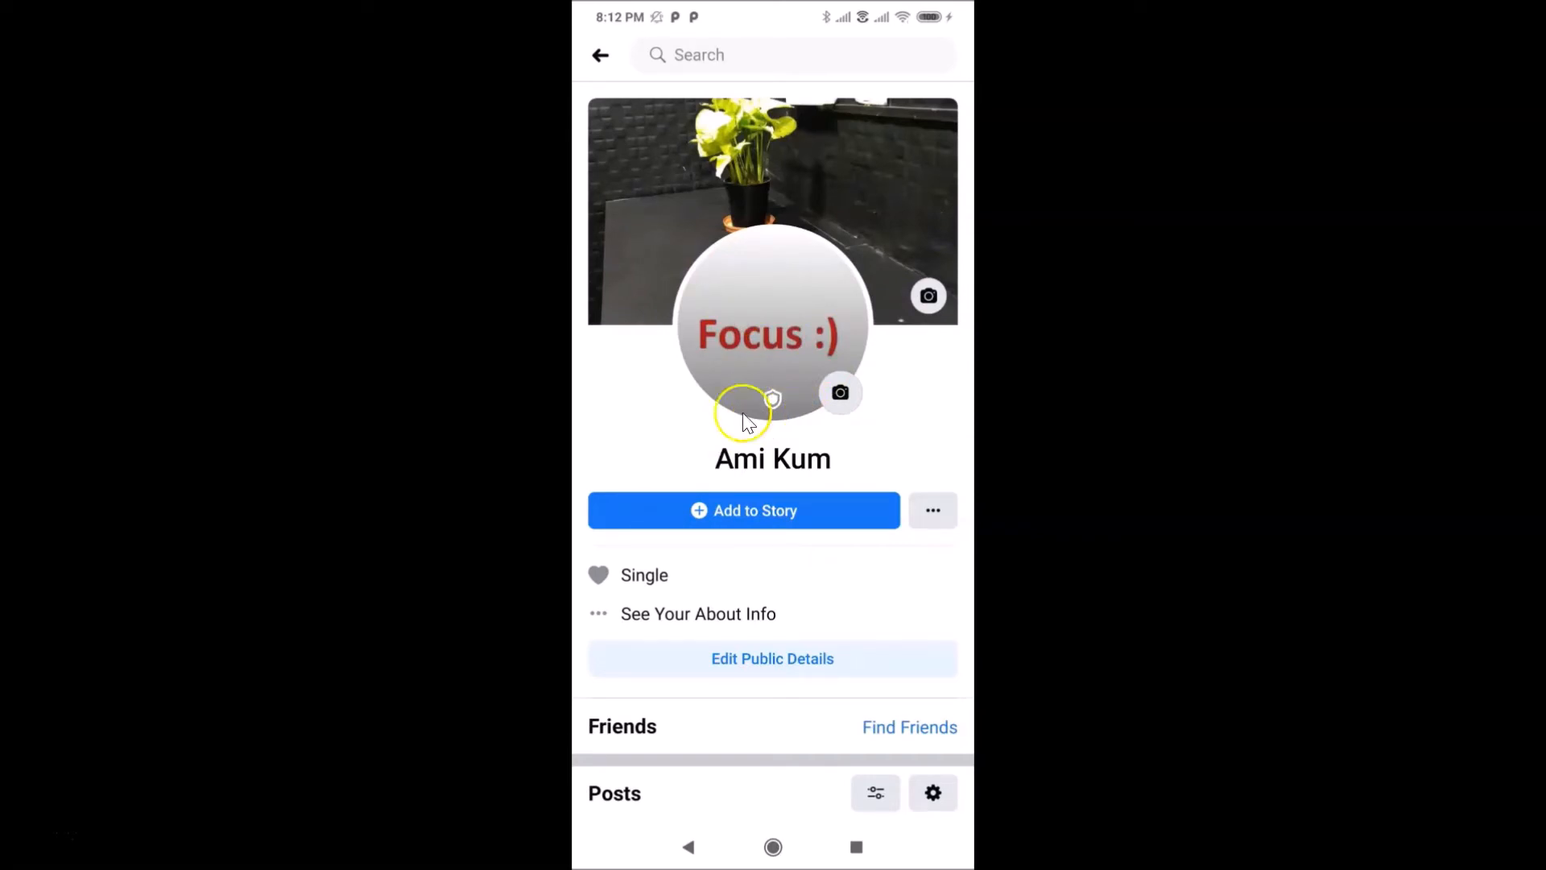
pyautogui.moveTo(773, 333)
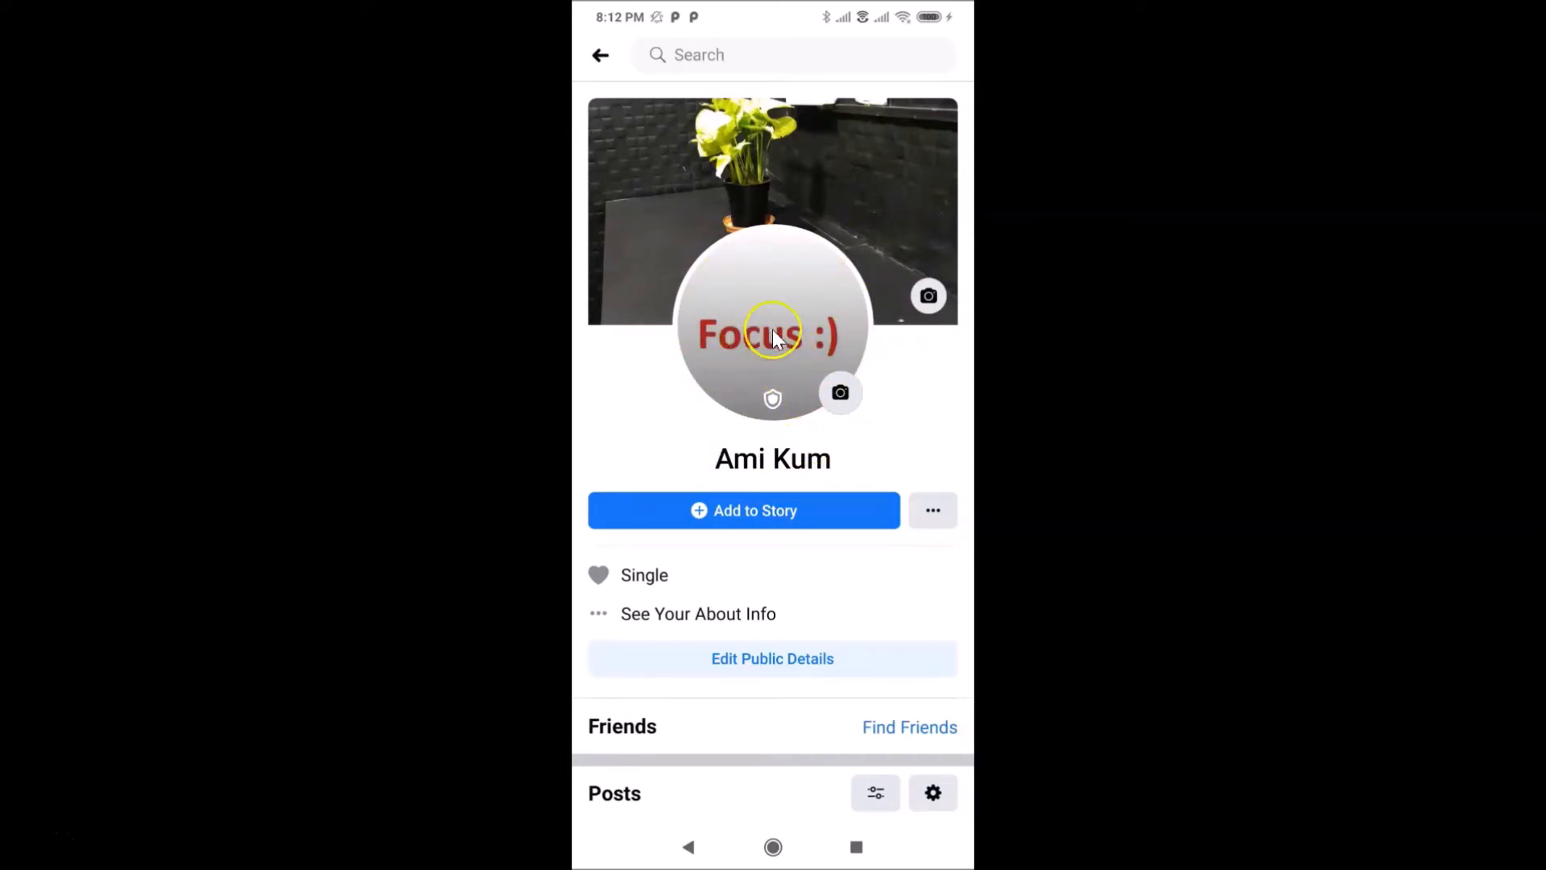
# Show the profile picture options sheet, including Turn Off Profile Picture Guard.
pyautogui.click(839, 392)
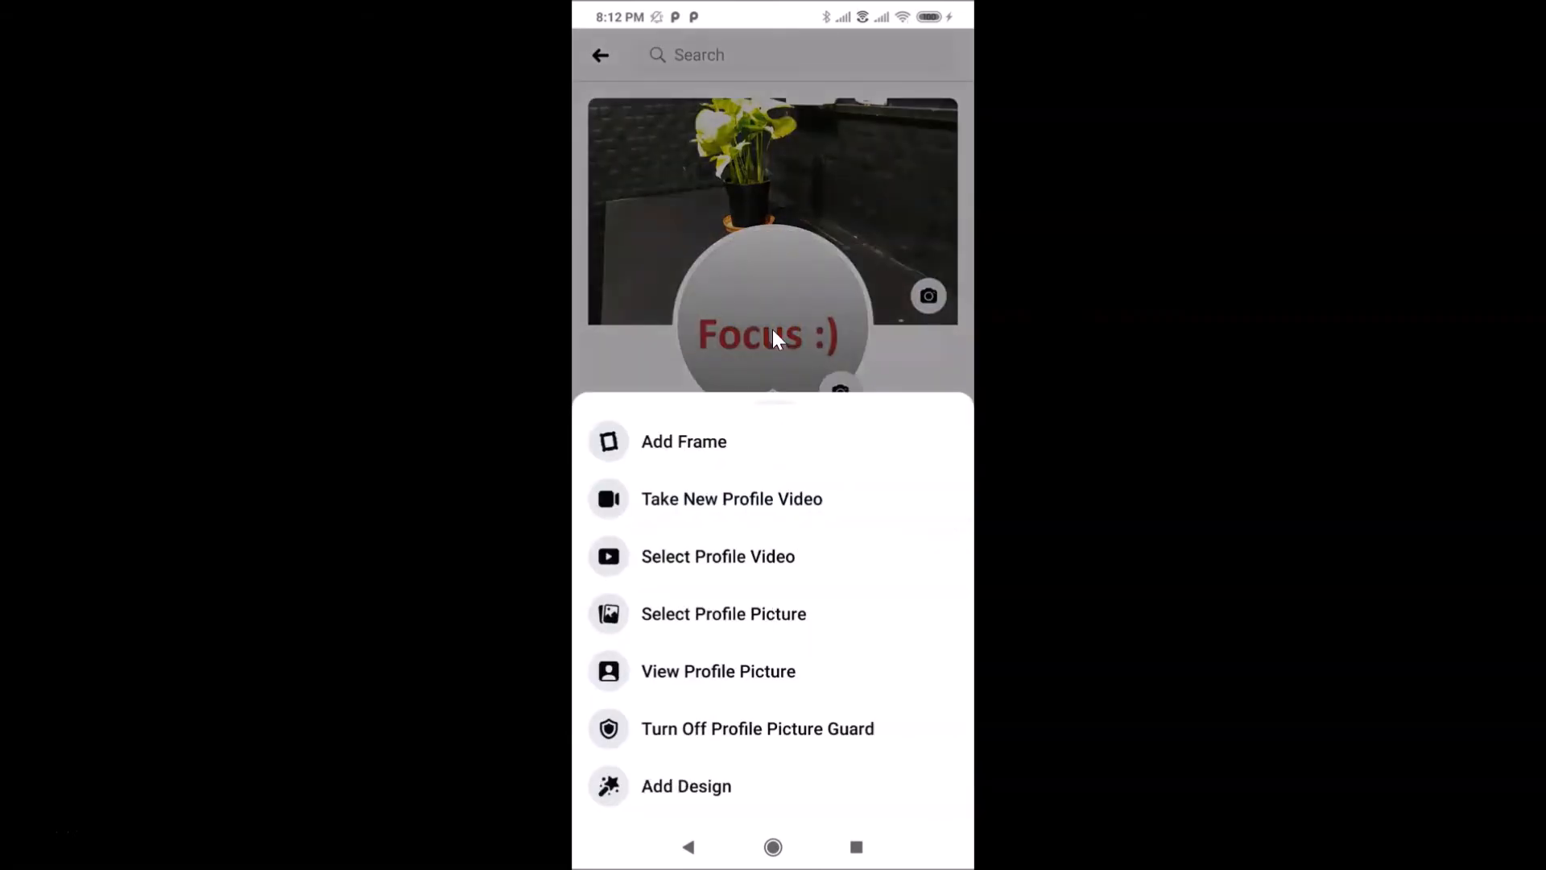
pyautogui.moveTo(750, 742)
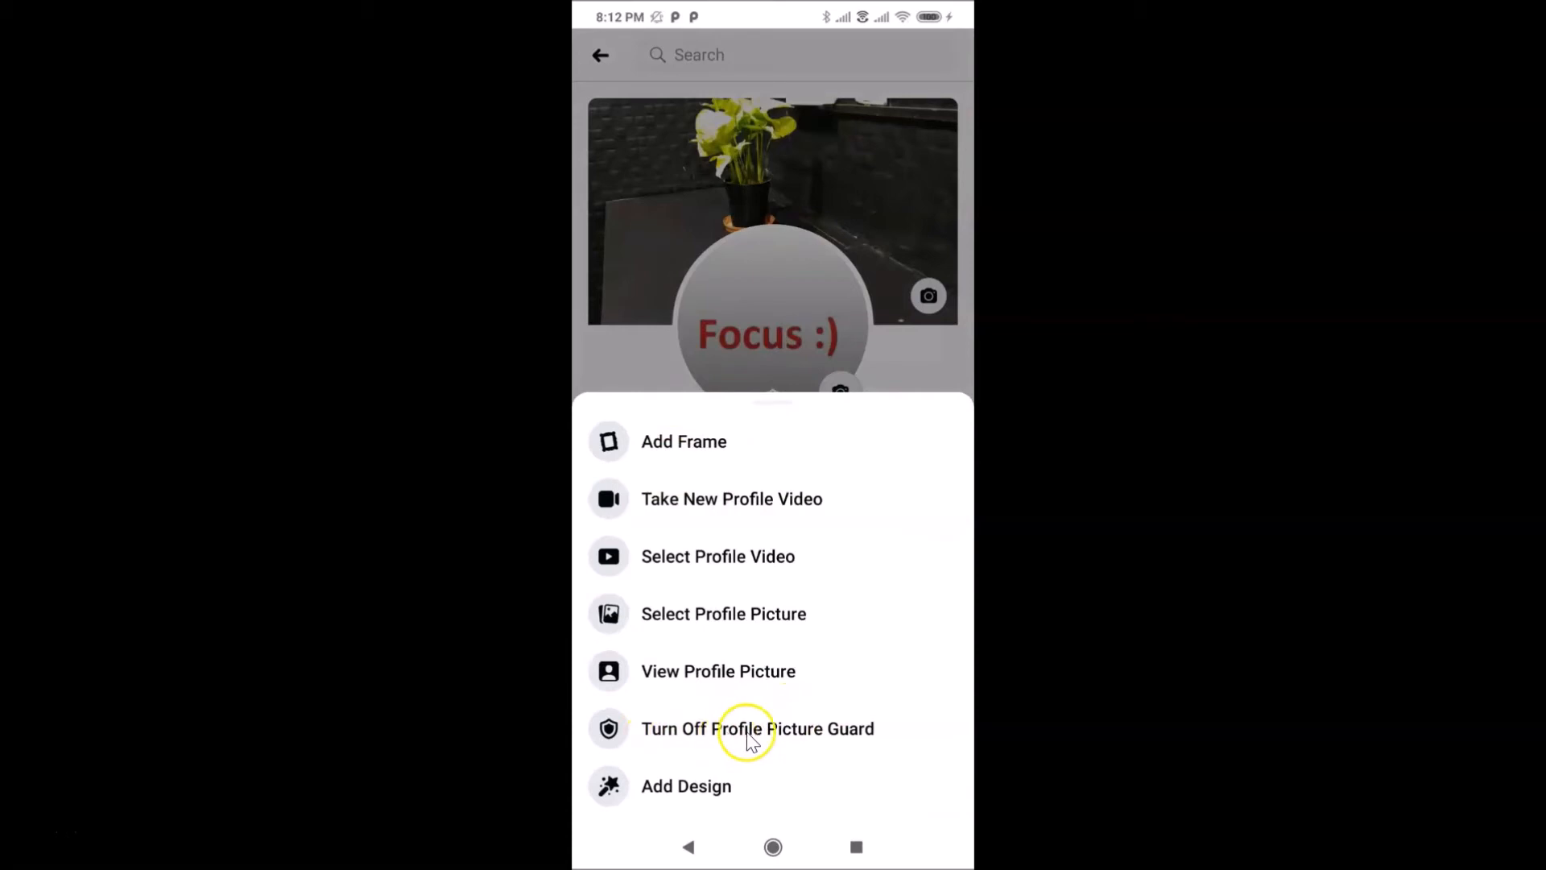
pyautogui.moveTo(767, 748)
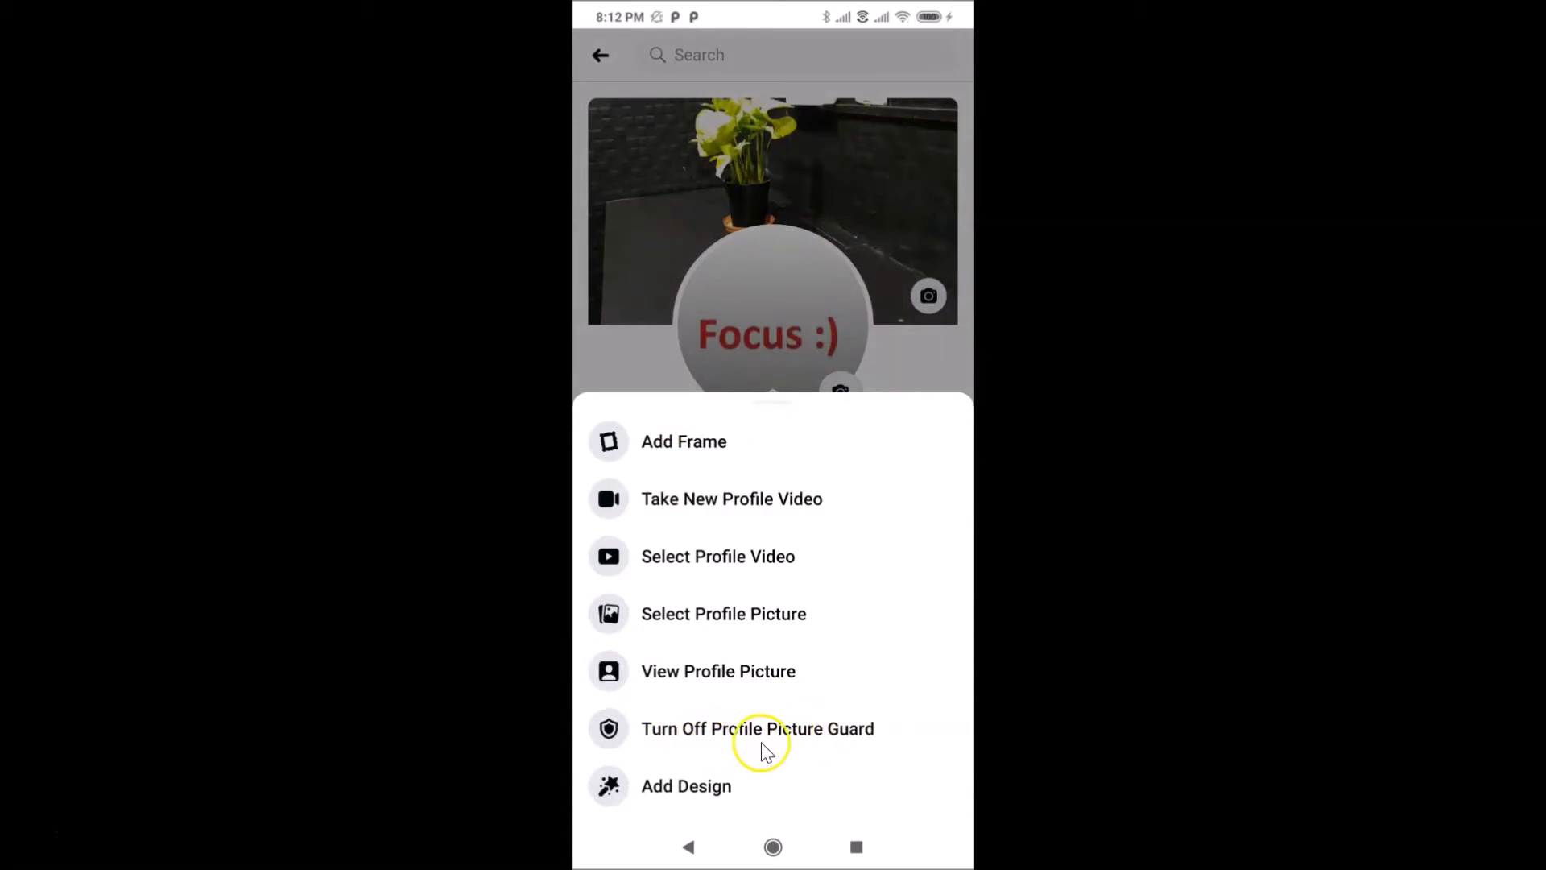
pyautogui.moveTo(750, 740)
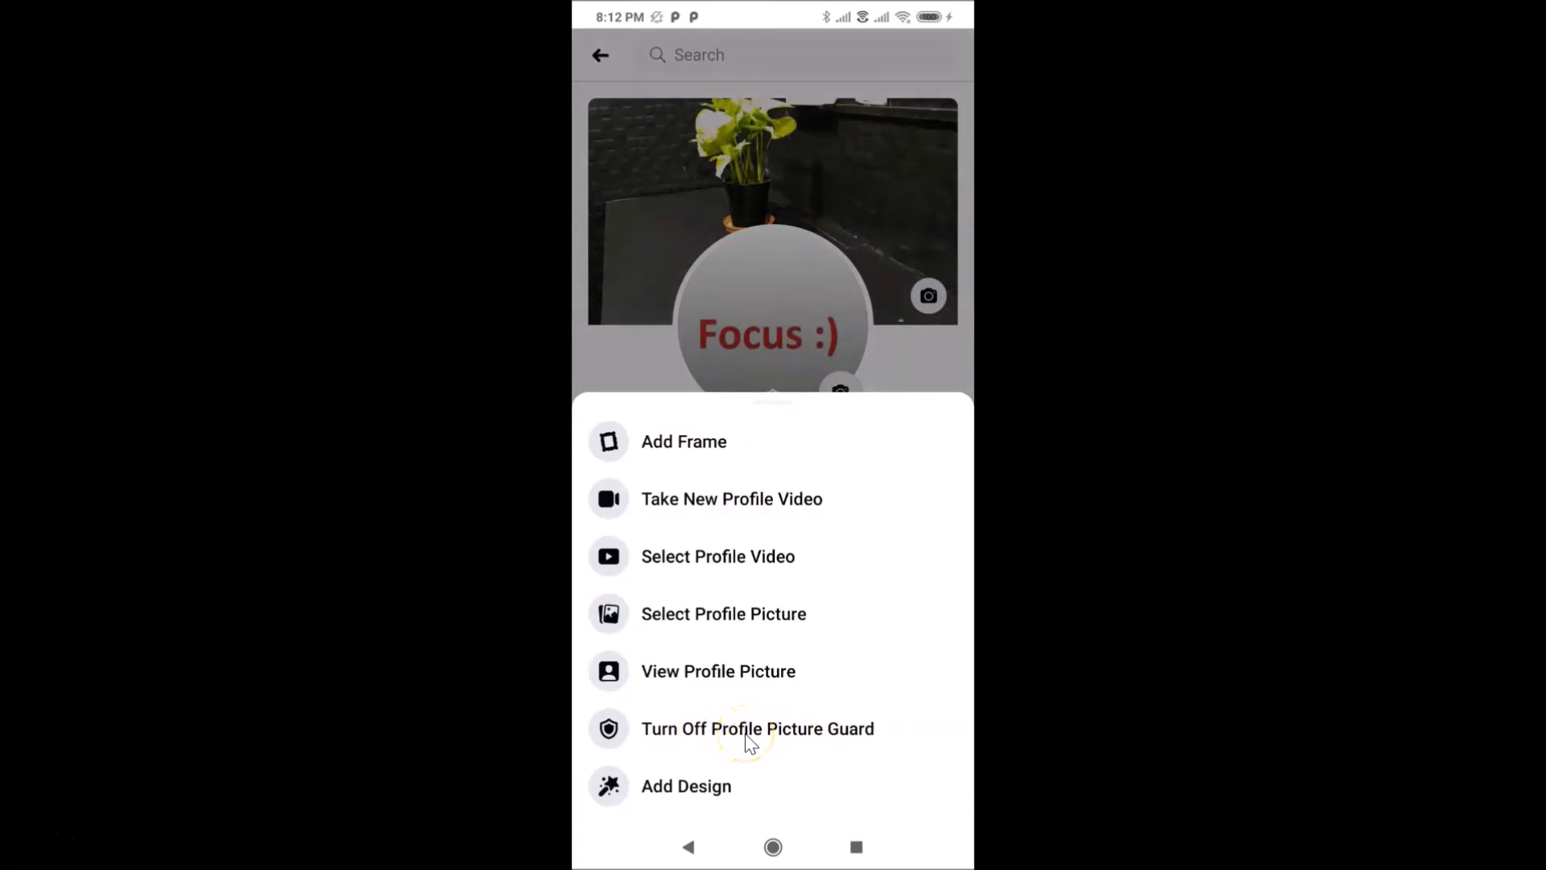
# Choose 'Turn Off Profile Picture Guard' to bring up its confirmation prompt.
pyautogui.click(757, 728)
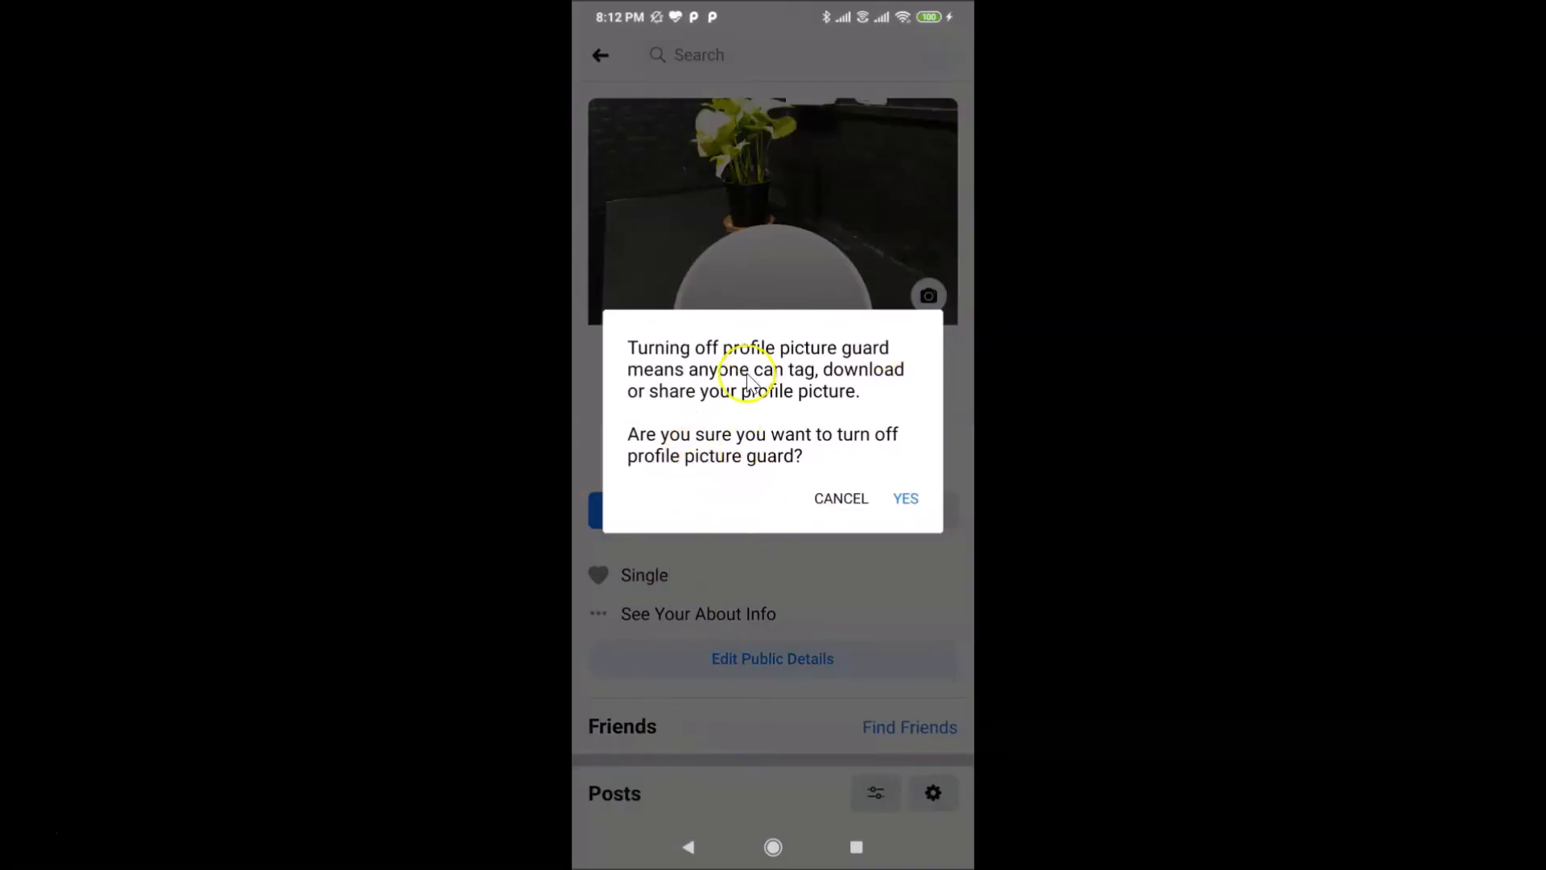
pyautogui.moveTo(712, 355)
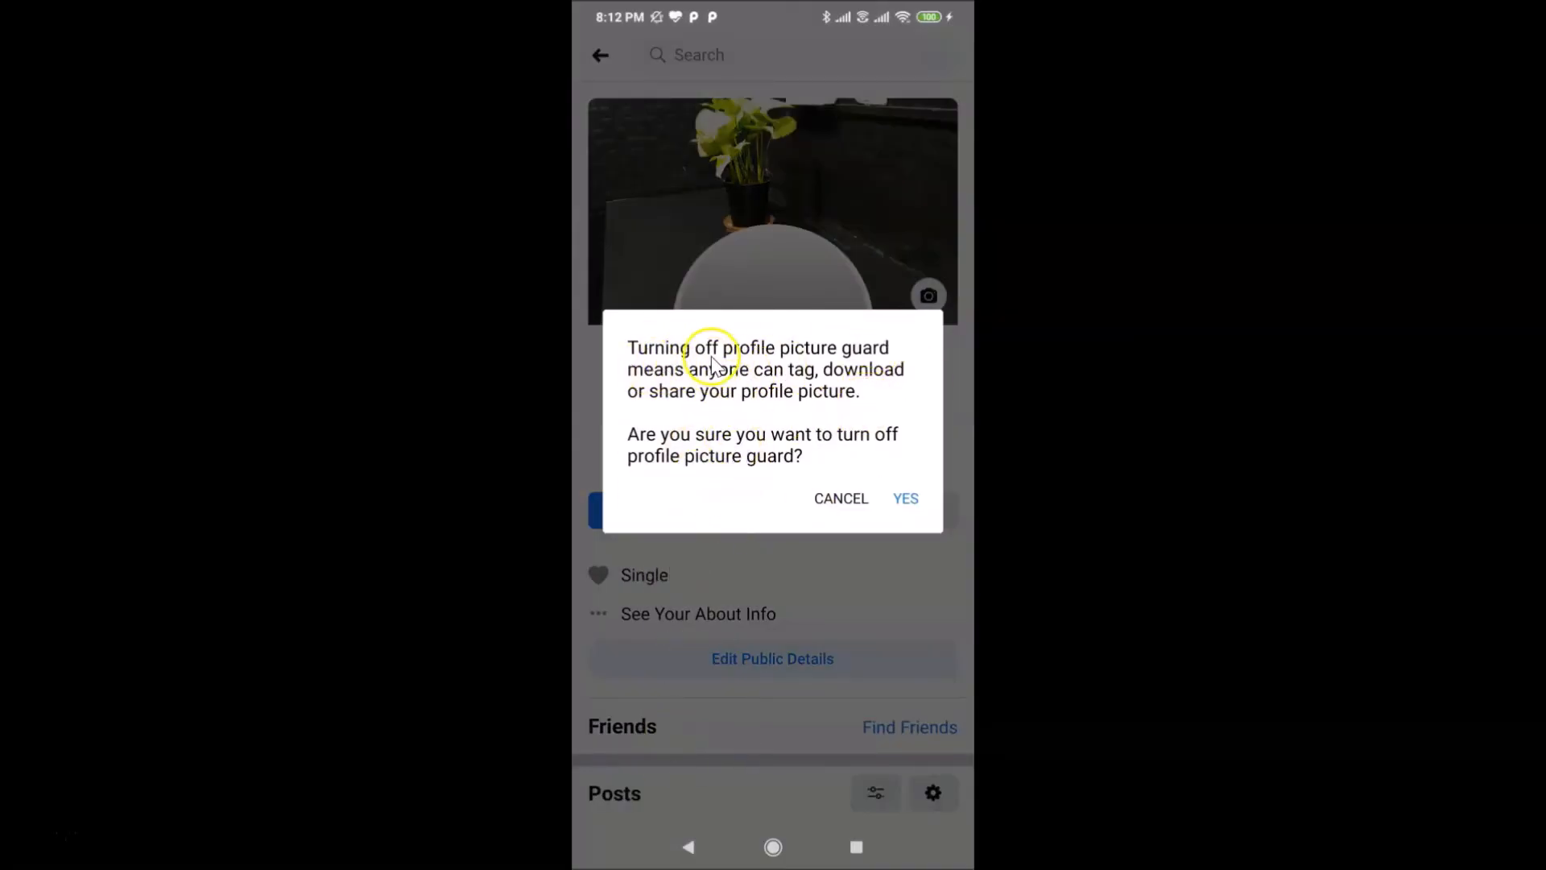
pyautogui.moveTo(678, 395)
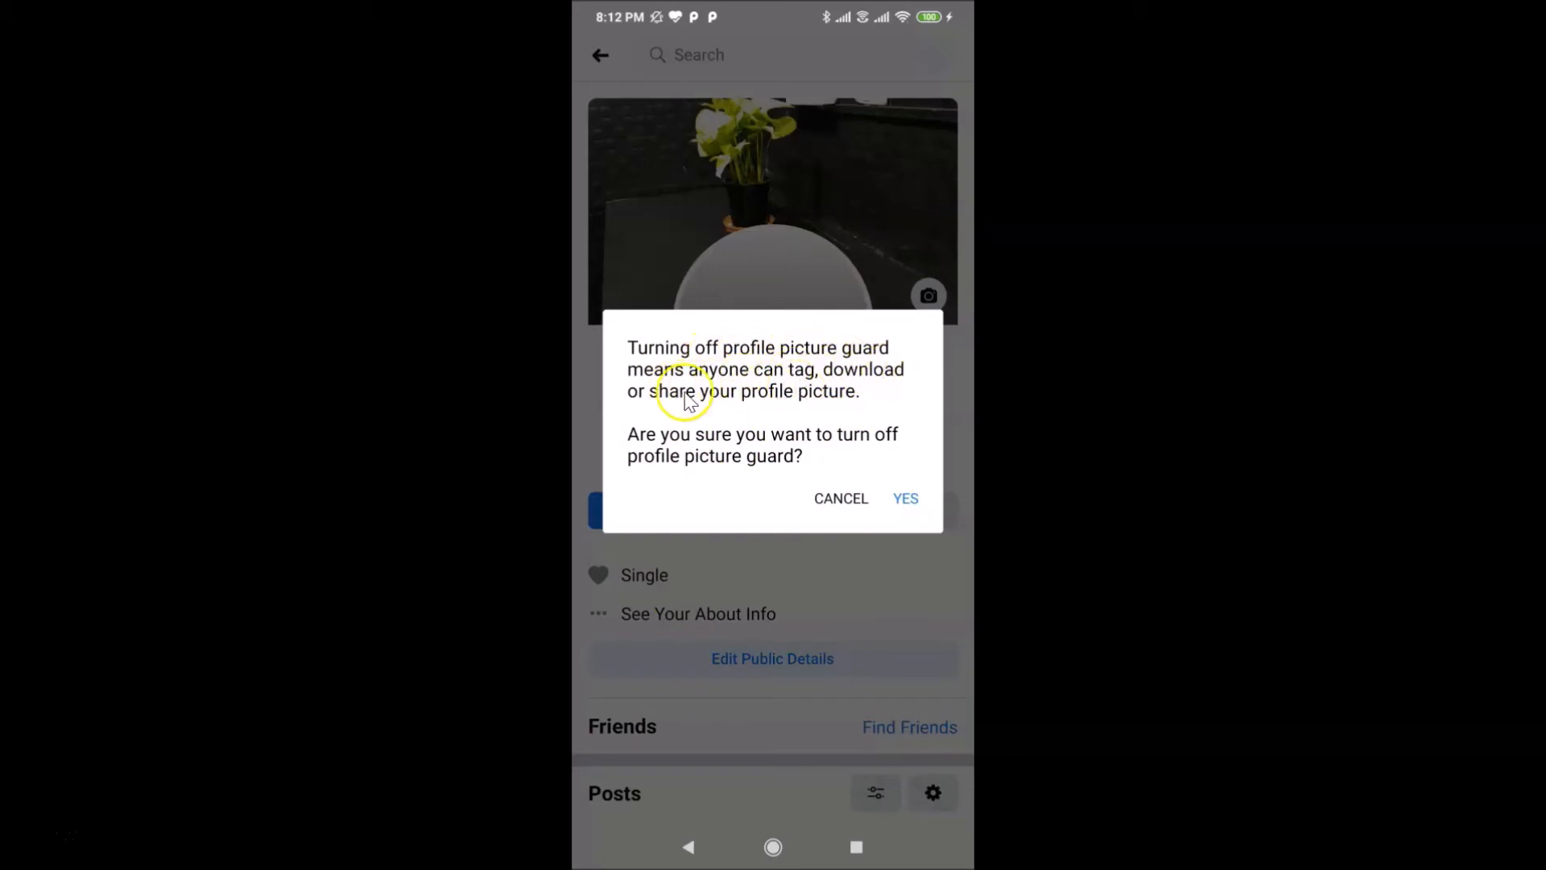
pyautogui.moveTo(757, 448)
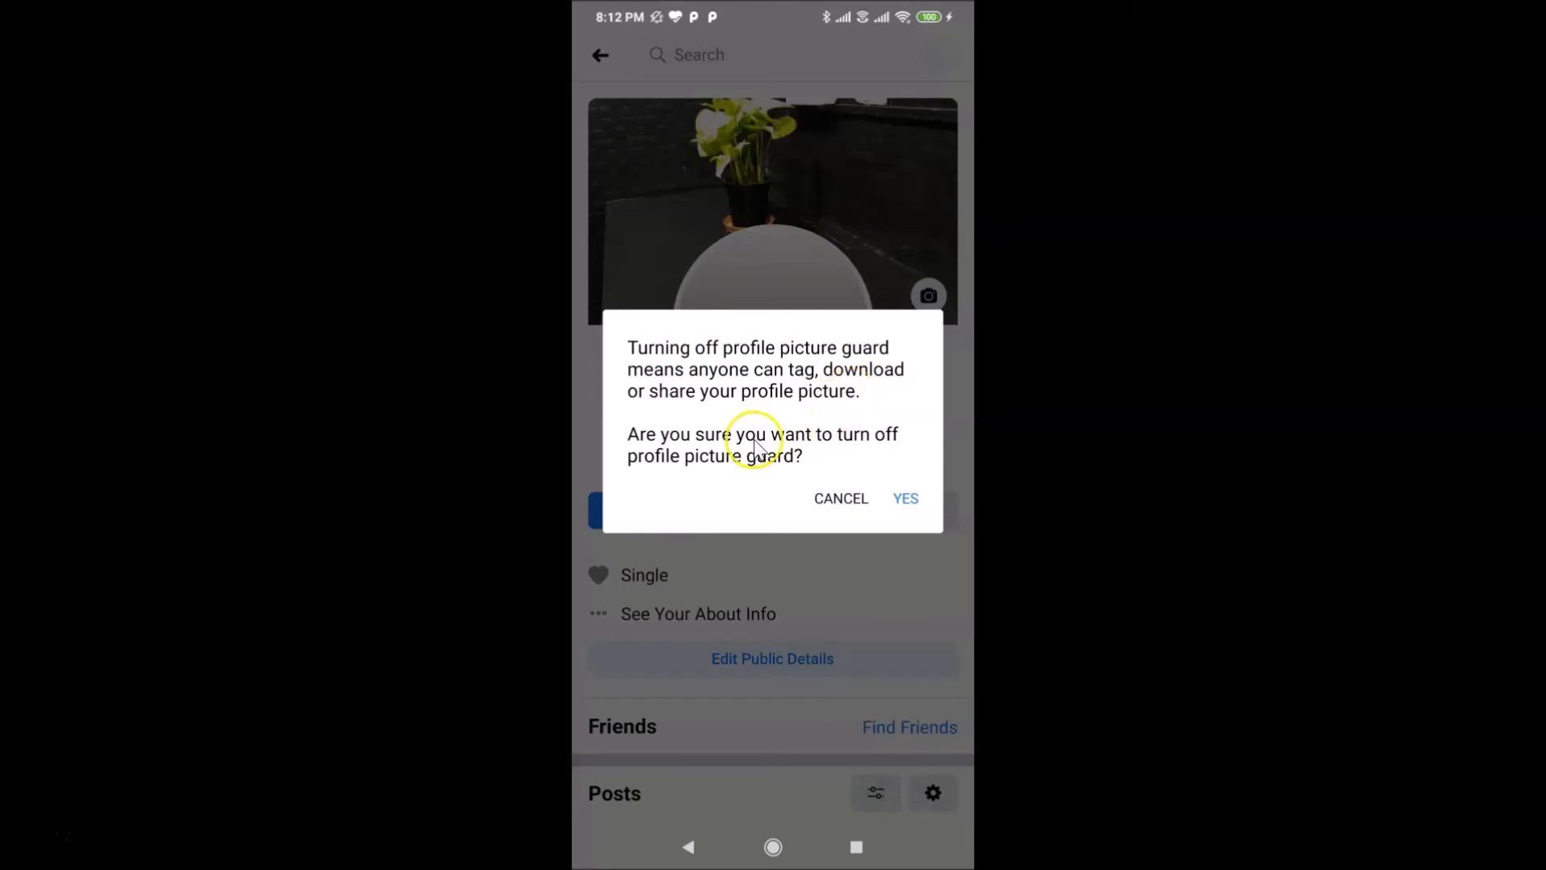
pyautogui.moveTo(718, 476)
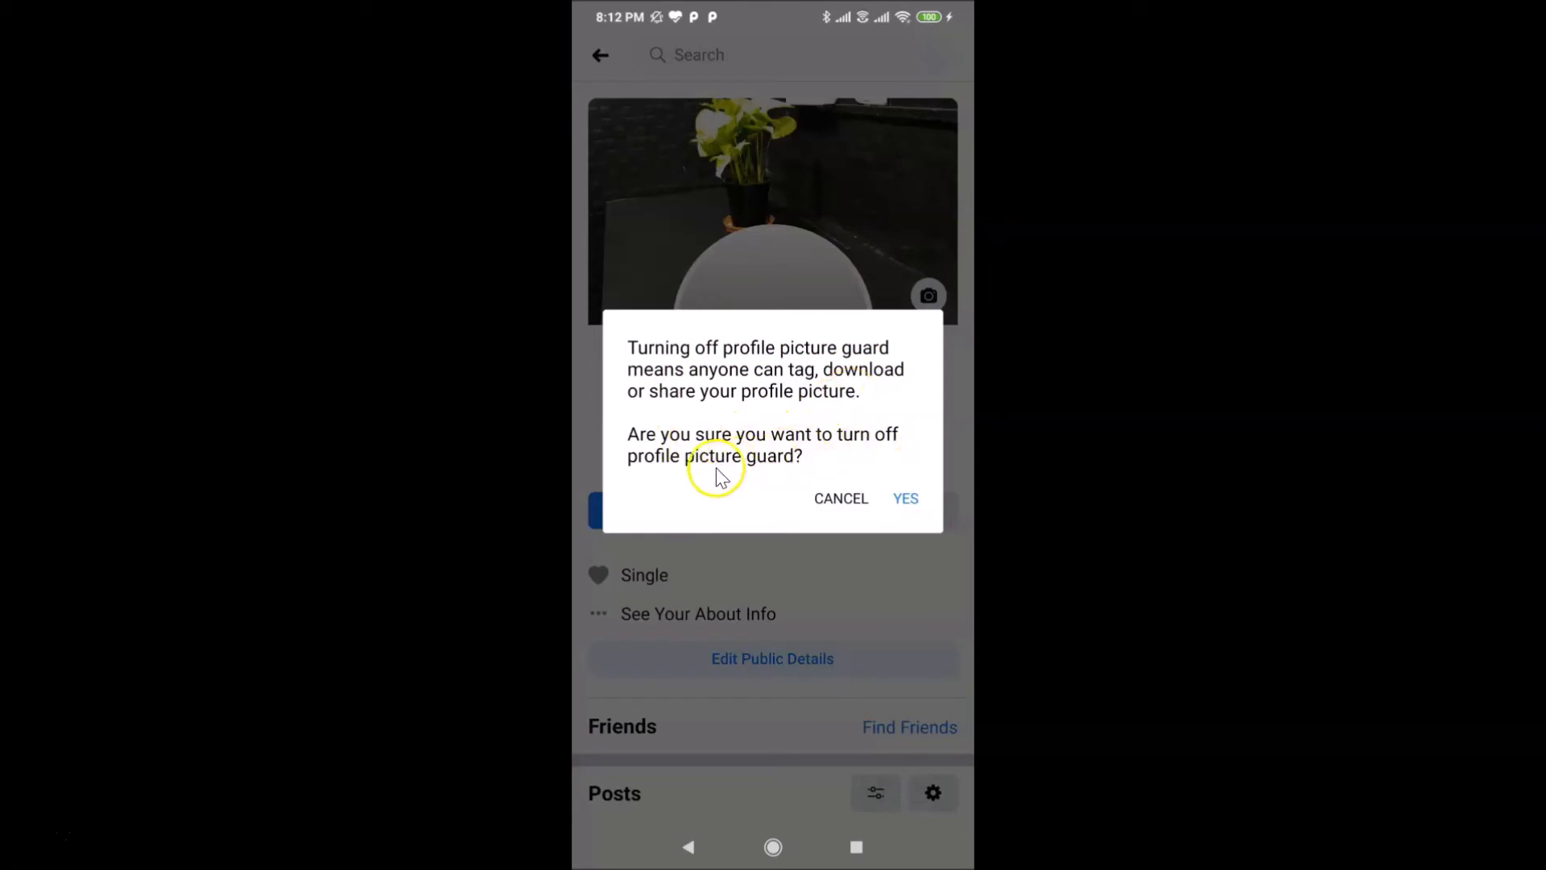
pyautogui.moveTo(737, 471)
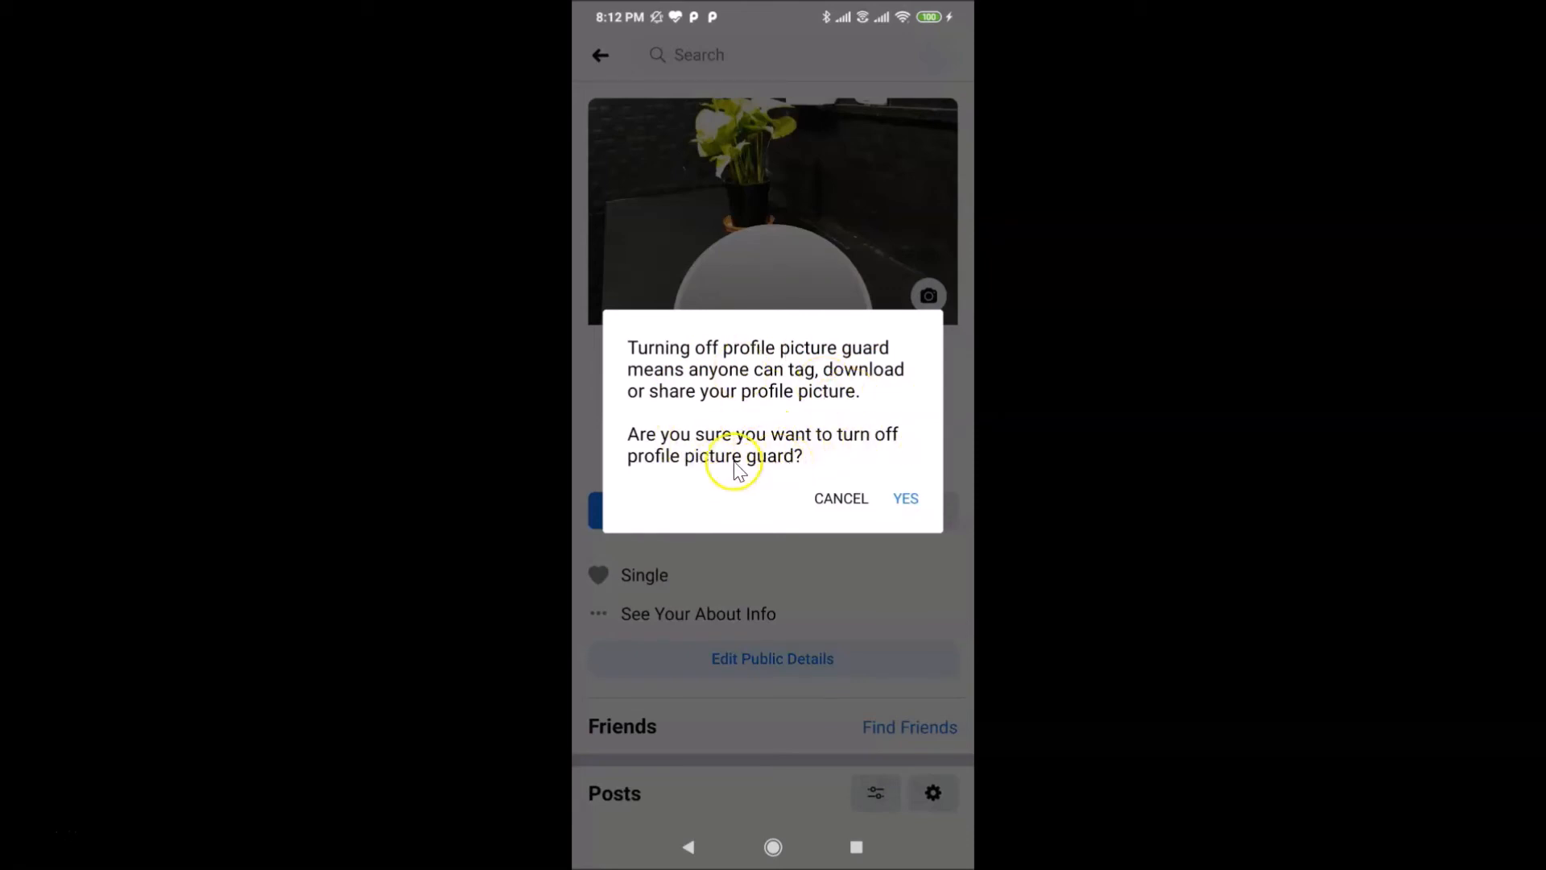
pyautogui.moveTo(899, 518)
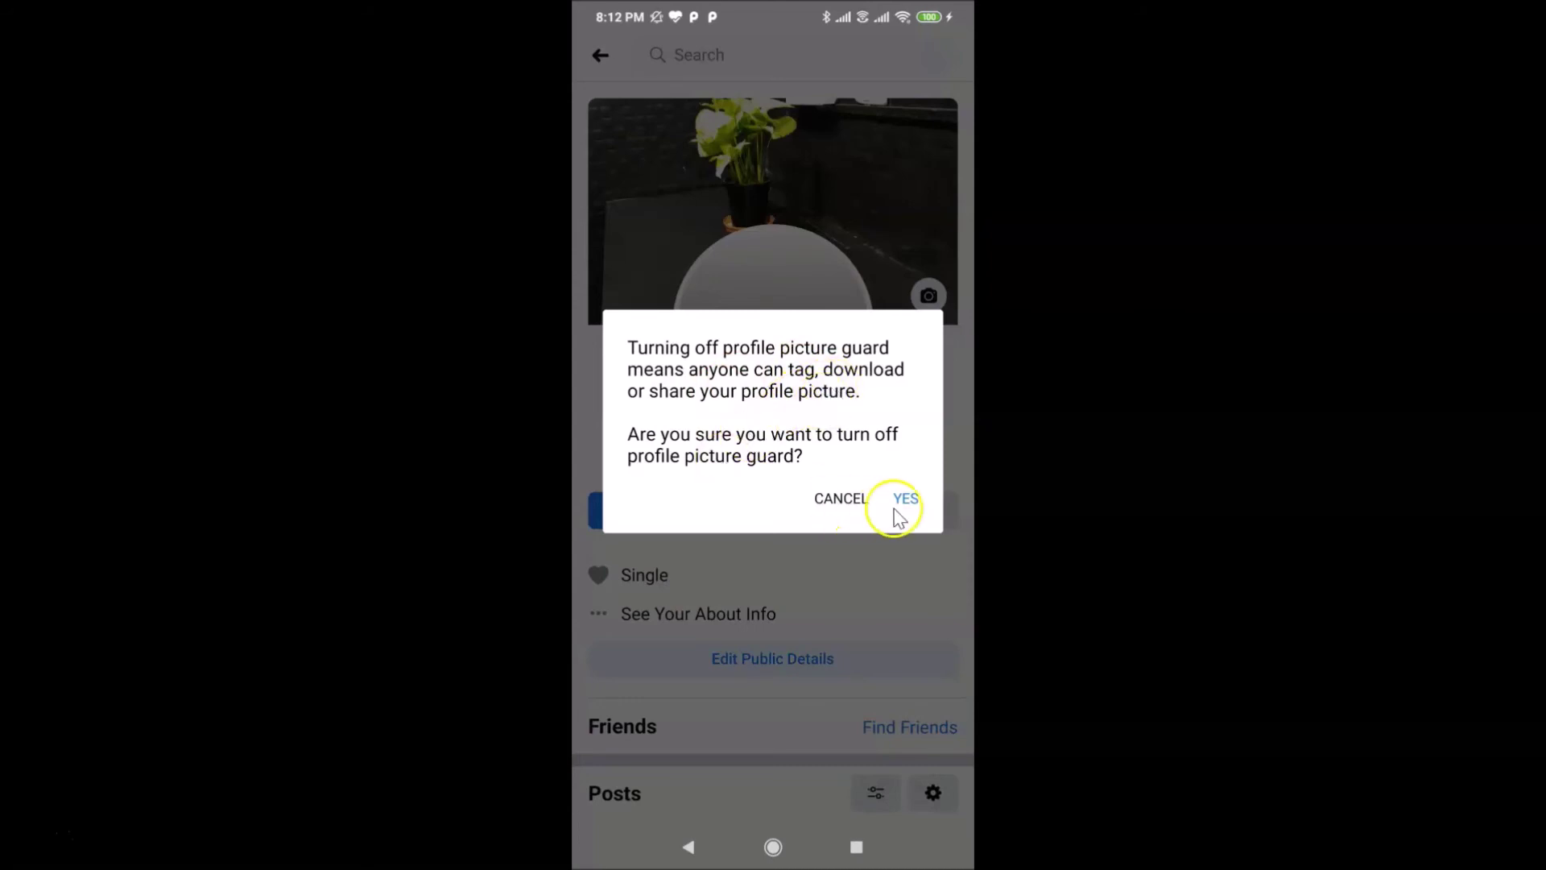
pyautogui.moveTo(887, 383)
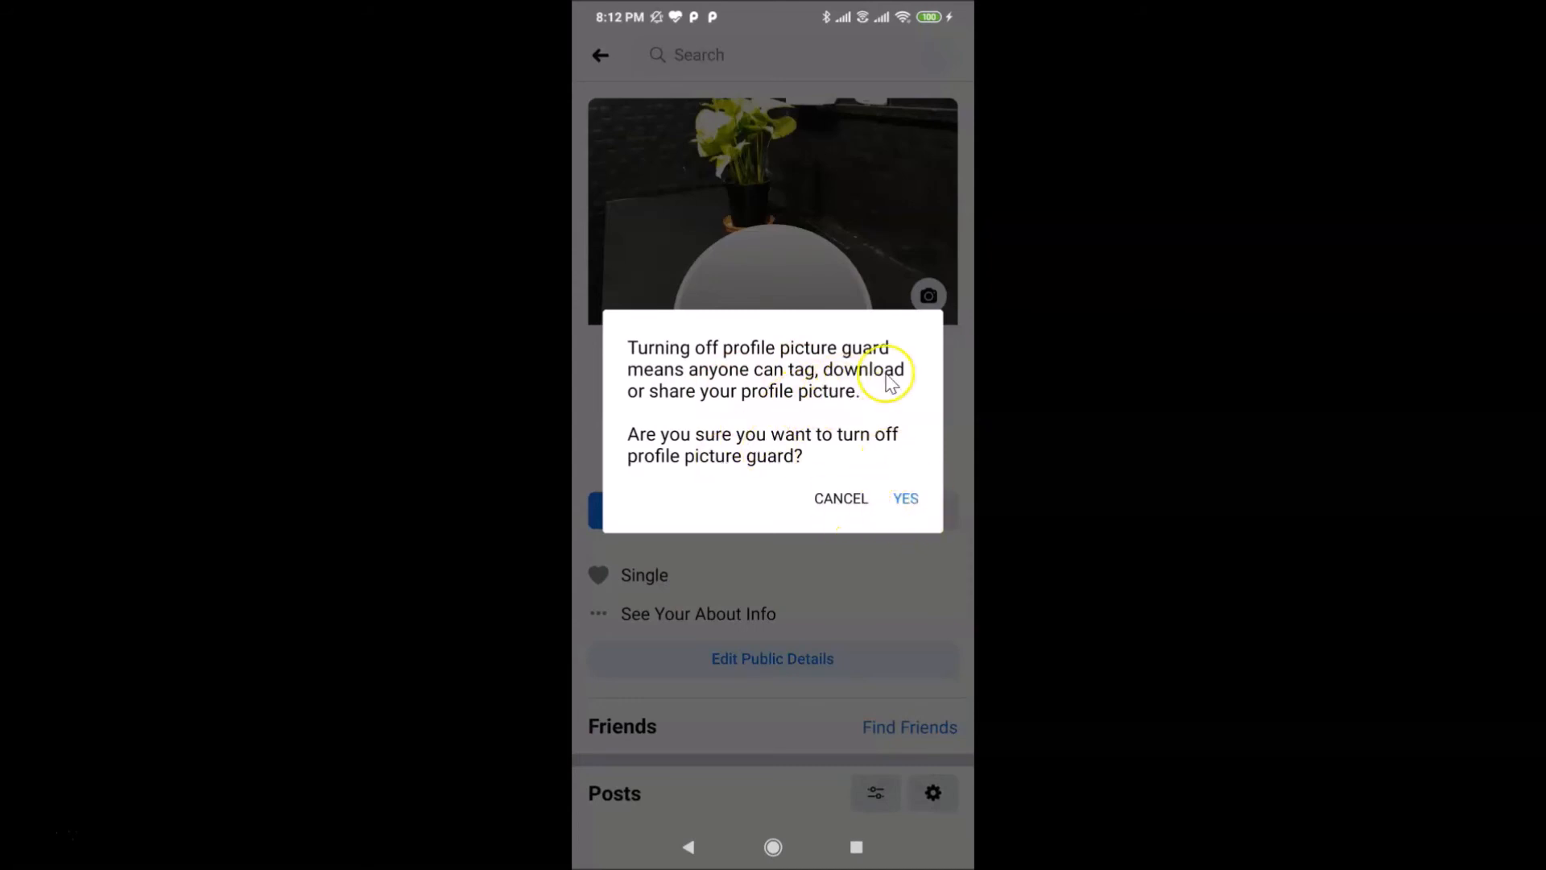
pyautogui.moveTo(905, 498)
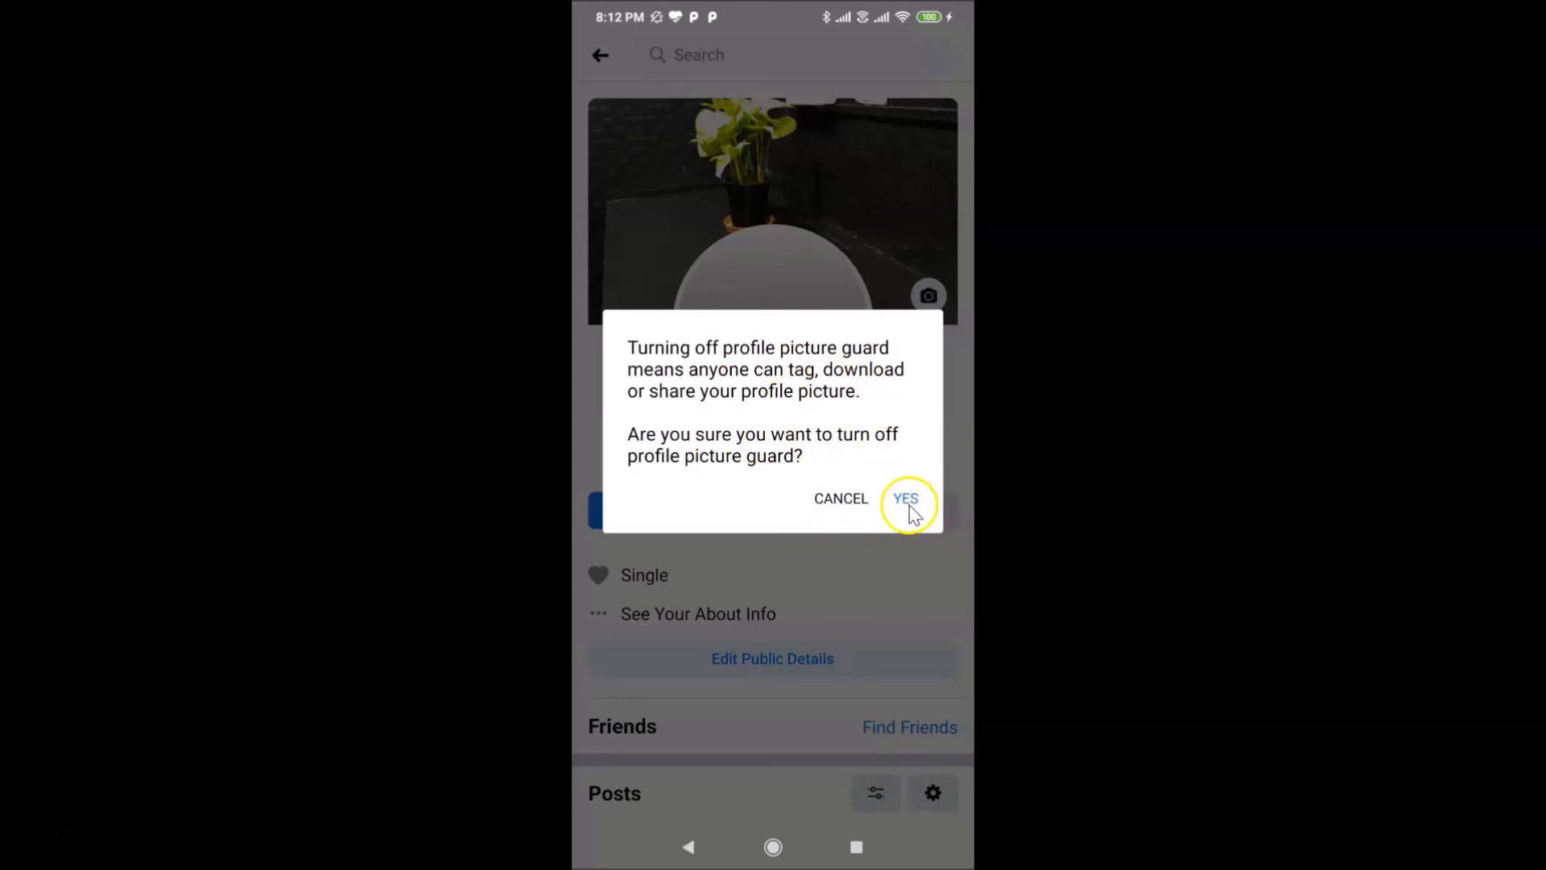
# Confirm YES to turn off profile picture guard, removing the shield badge.
pyautogui.click(905, 498)
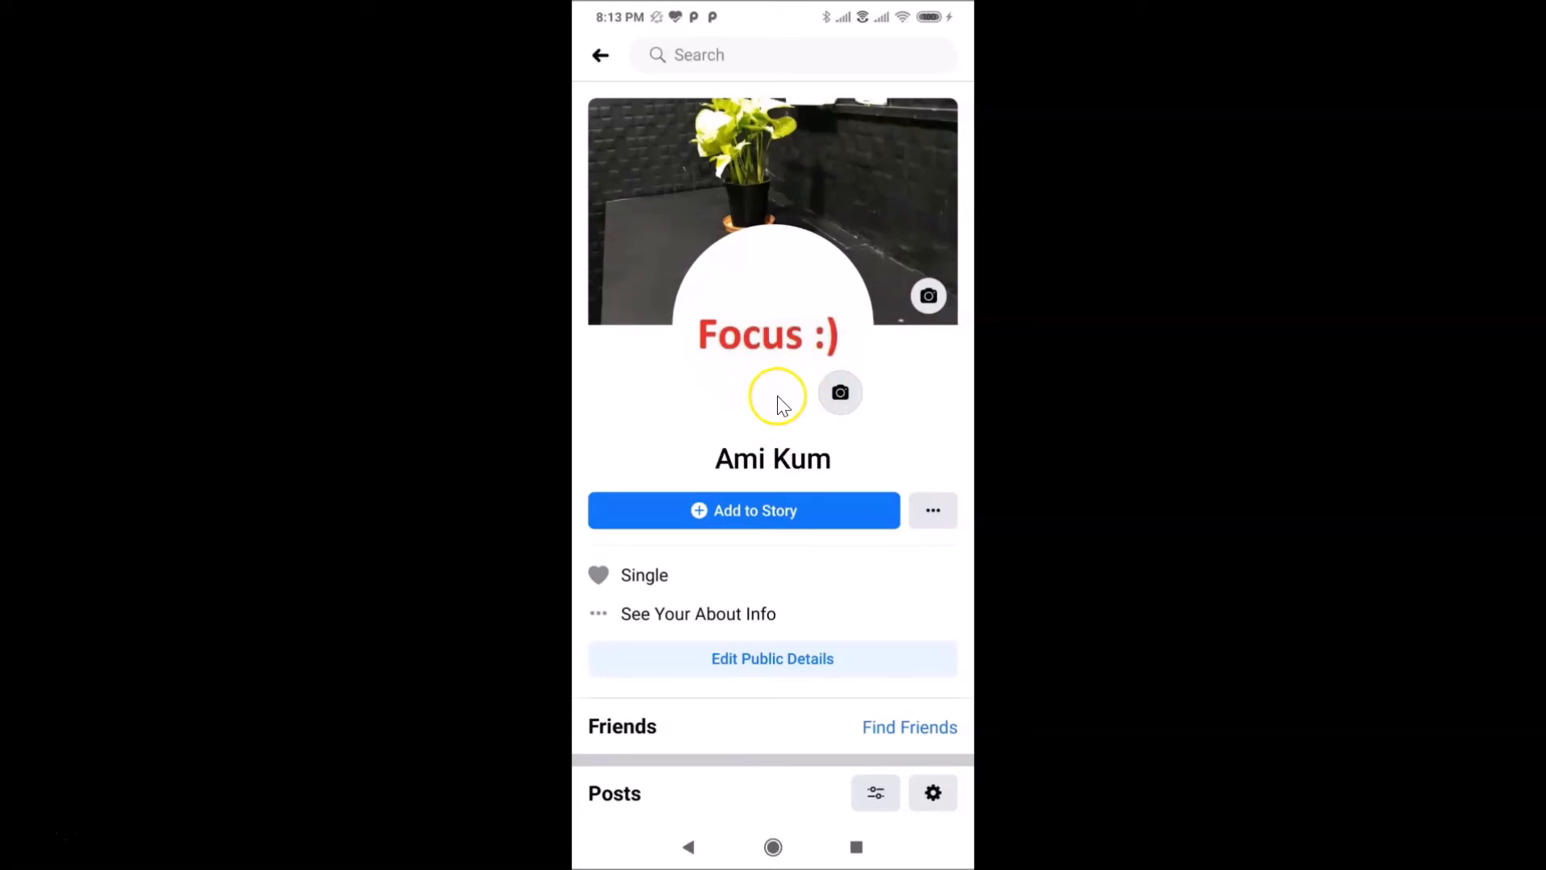
pyautogui.moveTo(782, 385)
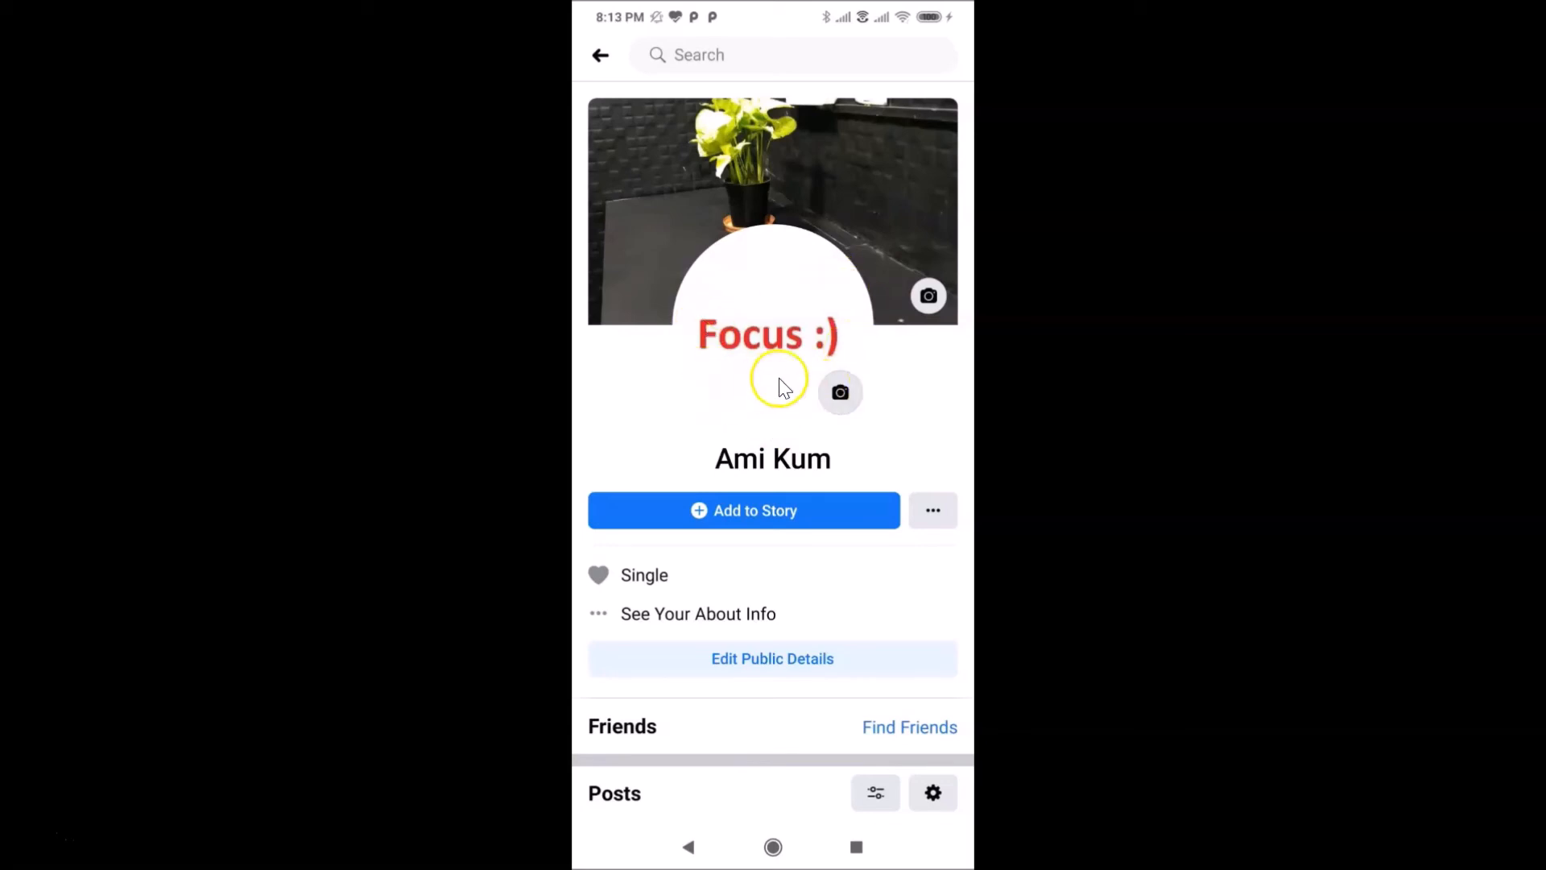
pyautogui.moveTo(725, 392)
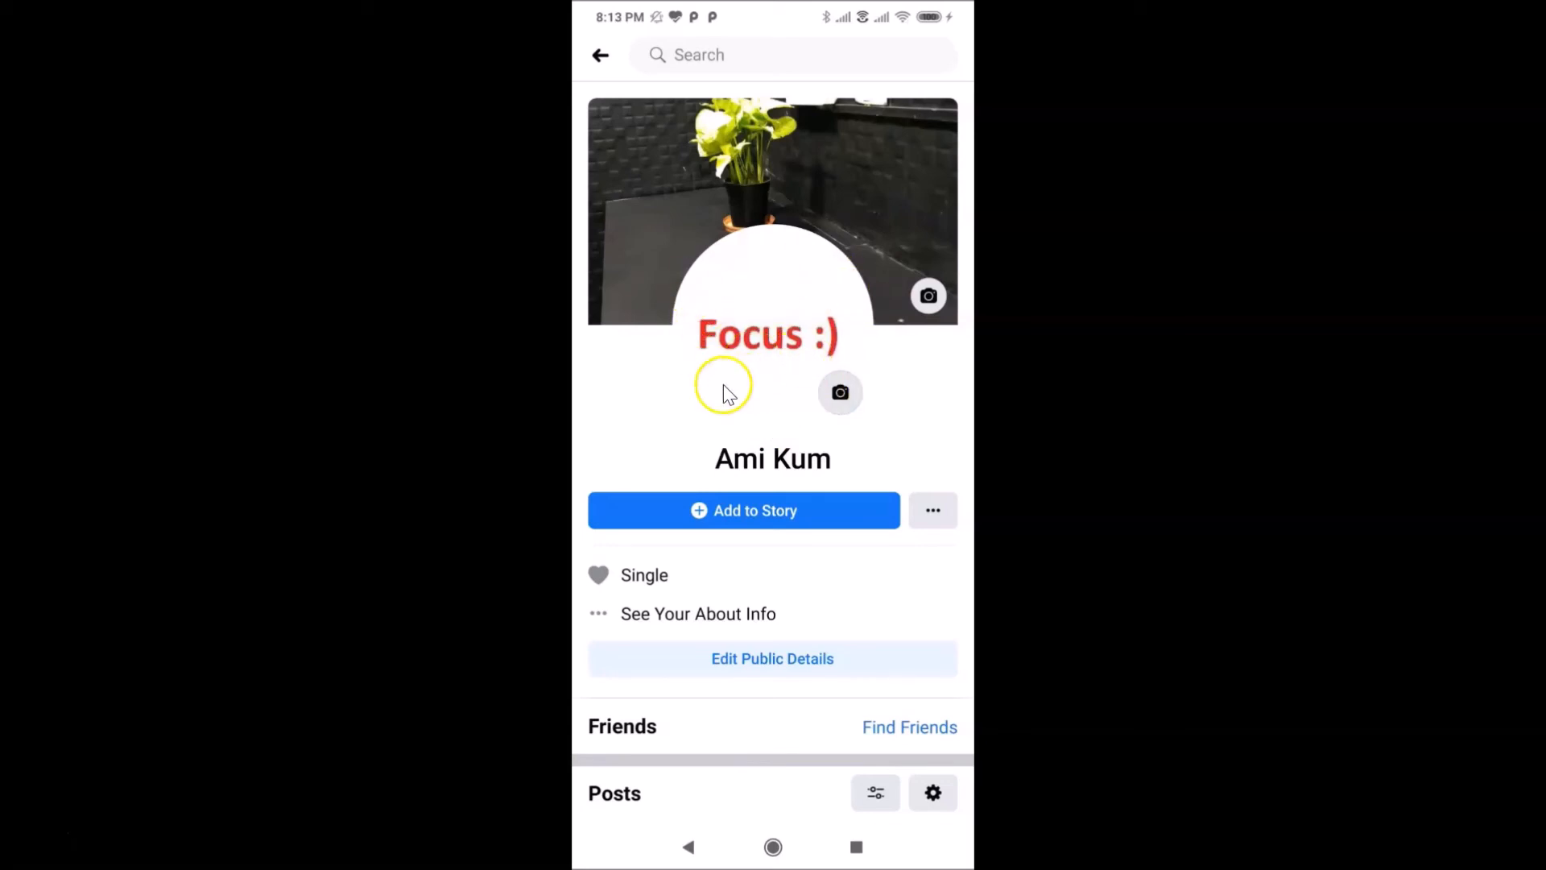
pyautogui.moveTo(856, 445)
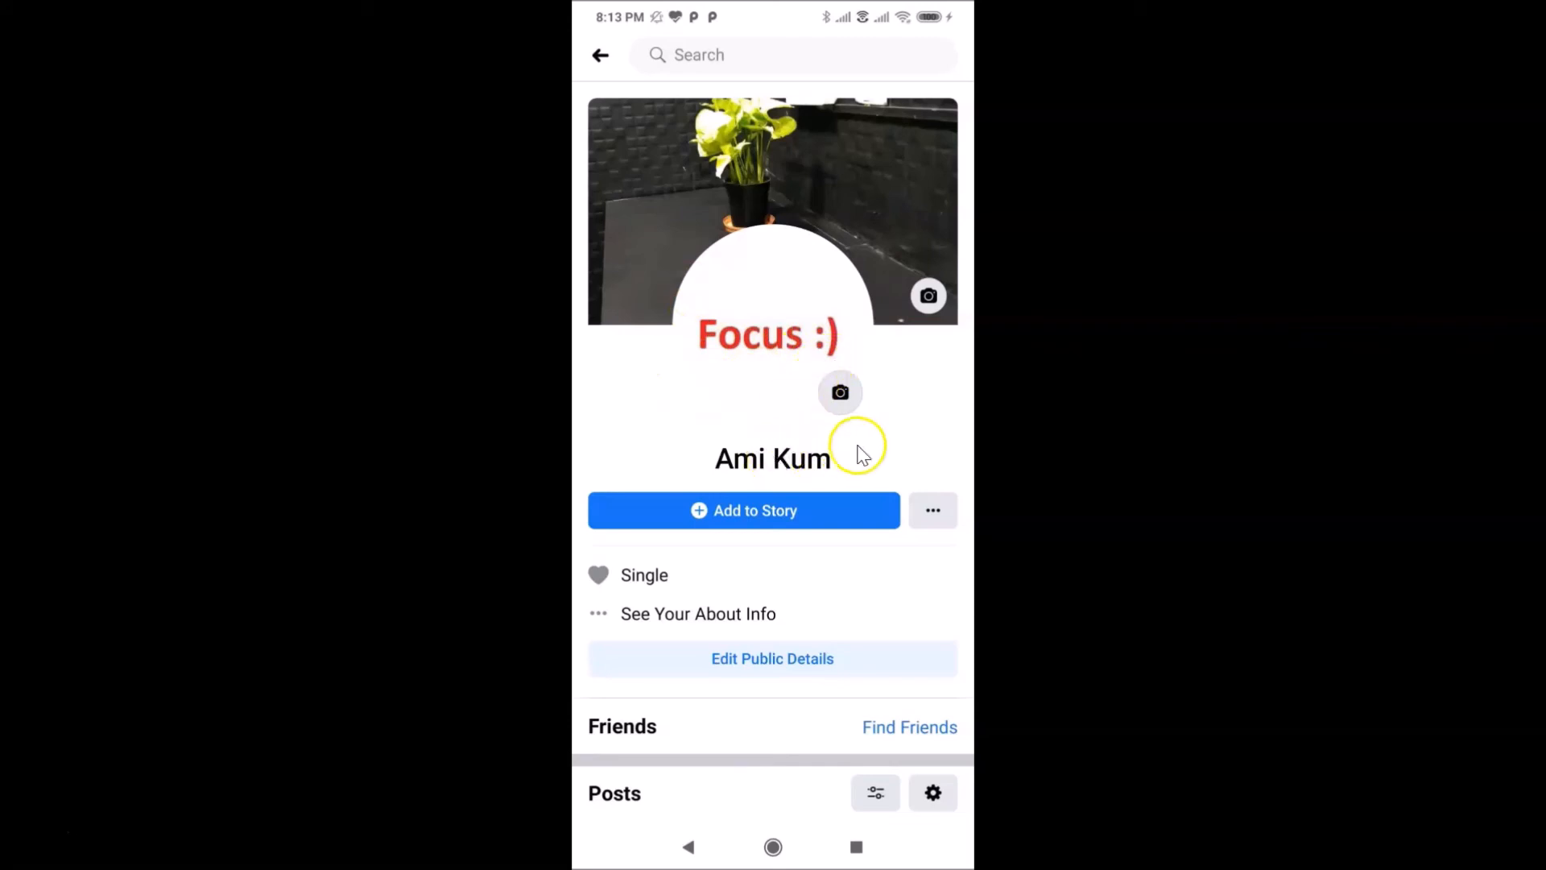